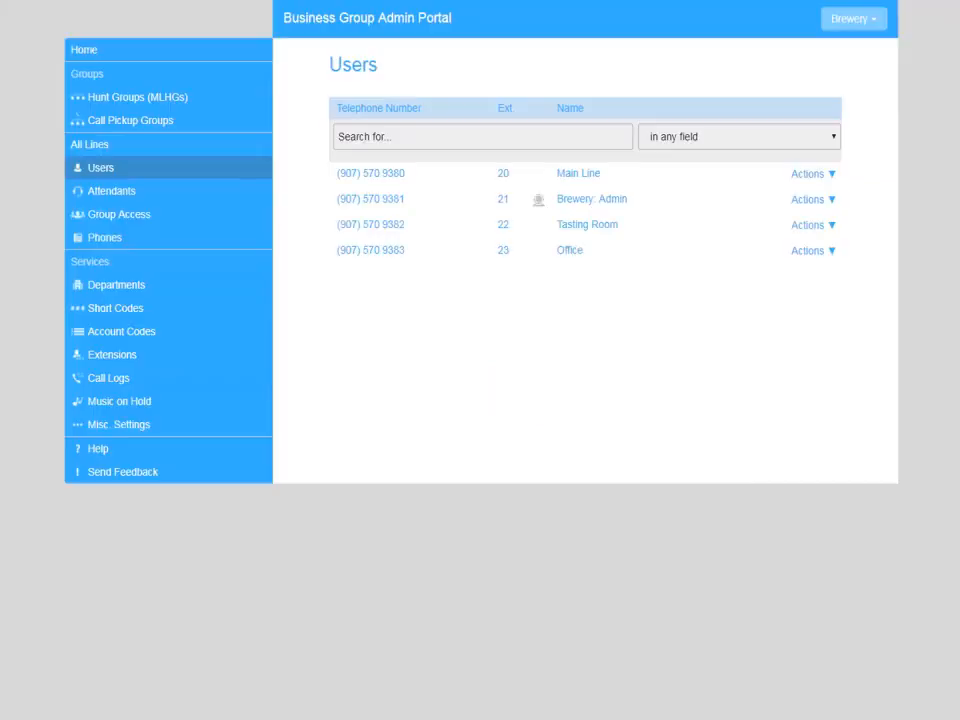
{"action": "mouse_move", "coordinate": [170, 178]}
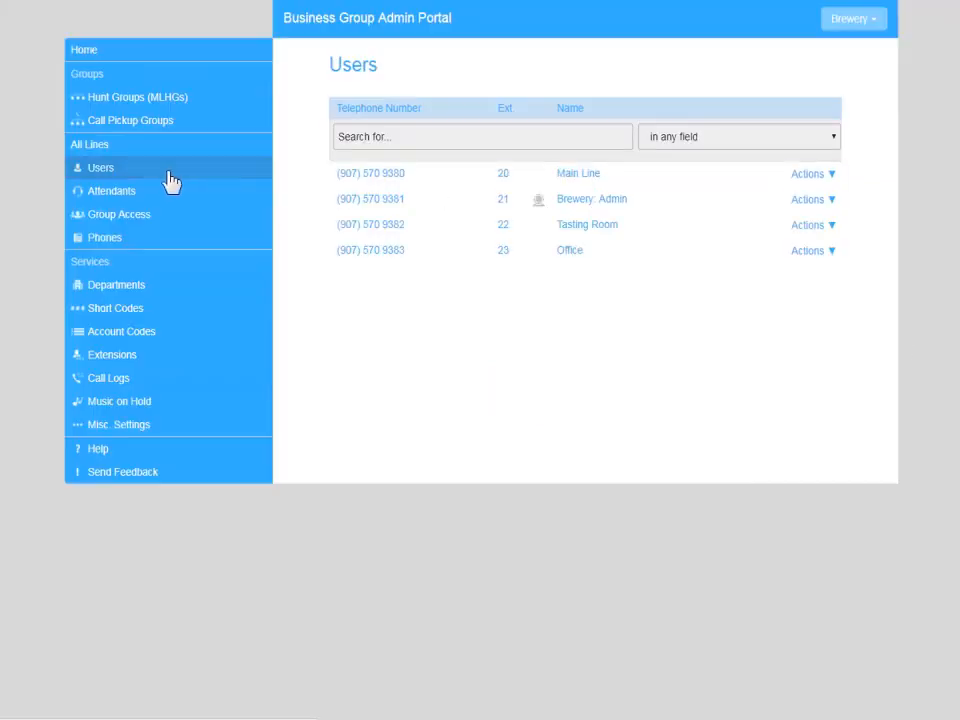
{"action": "mouse_move", "coordinate": [85, 185]}
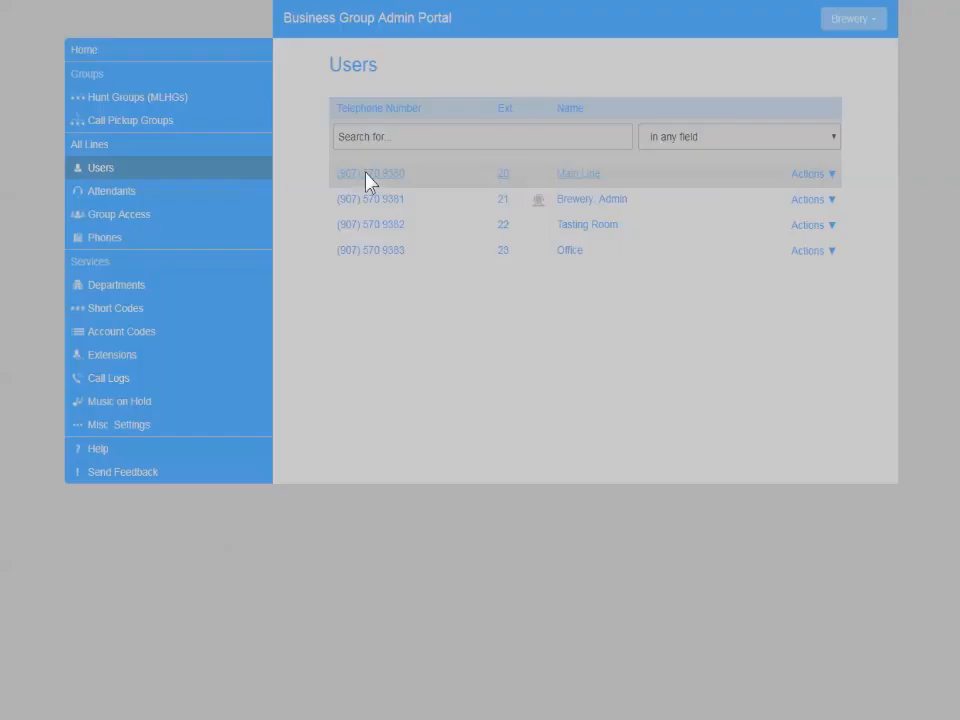
Open Main Line's user settings and its Phone Status call-handling summary.
{"action": "left_click", "coordinate": [370, 173]}
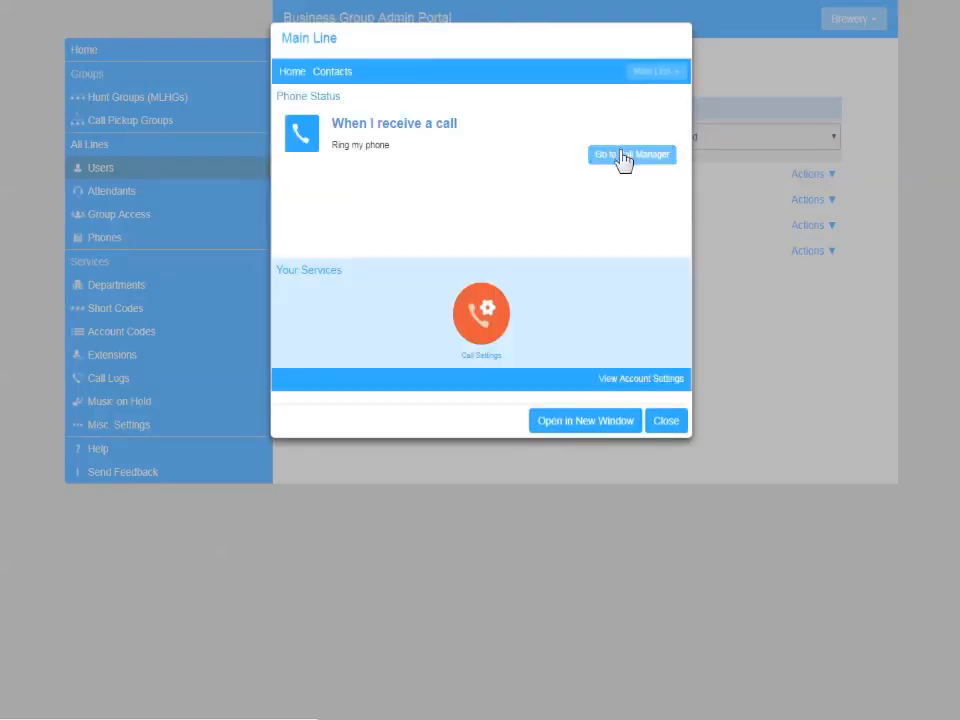
{"action": "left_click", "coordinate": [630, 155]}
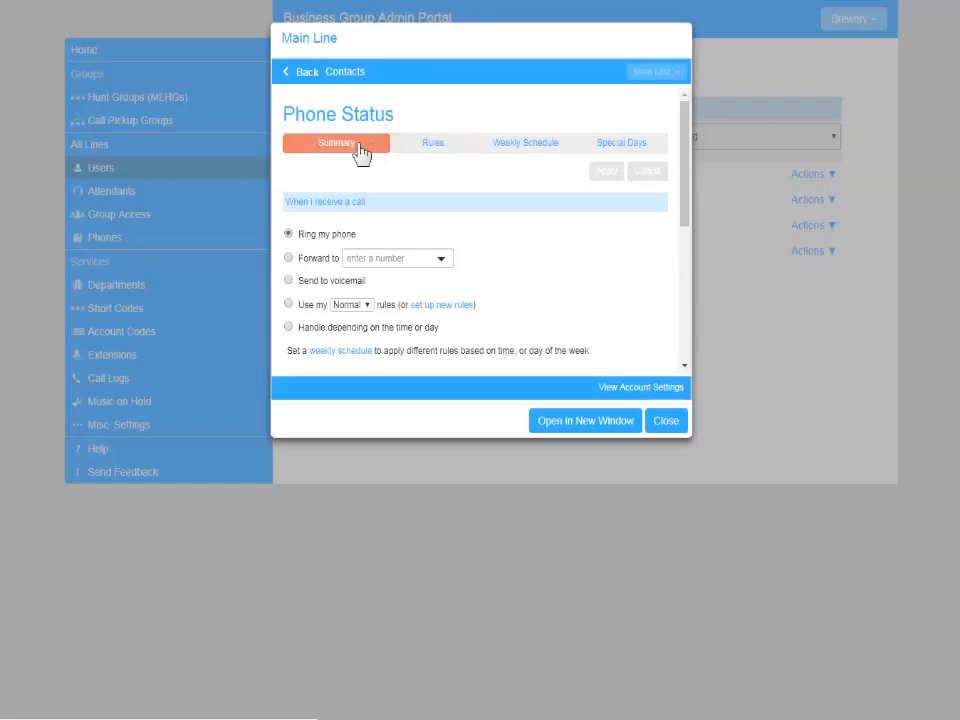
Show Main Line's sets of call rules, currently just the default Normal set.
{"action": "left_click", "coordinate": [433, 142]}
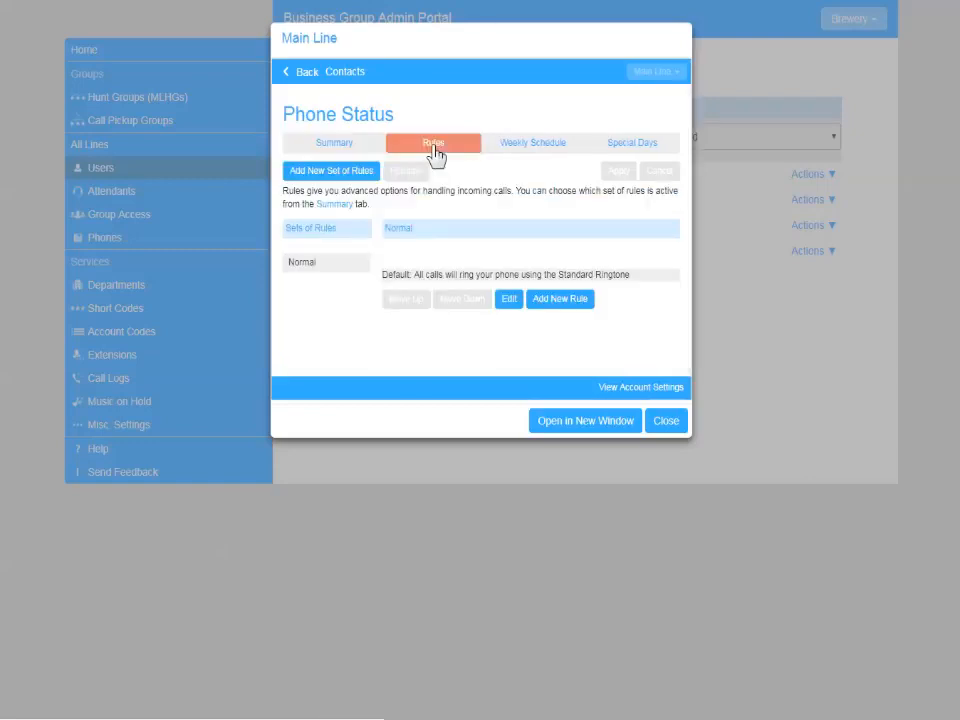
{"action": "mouse_move", "coordinate": [331, 170]}
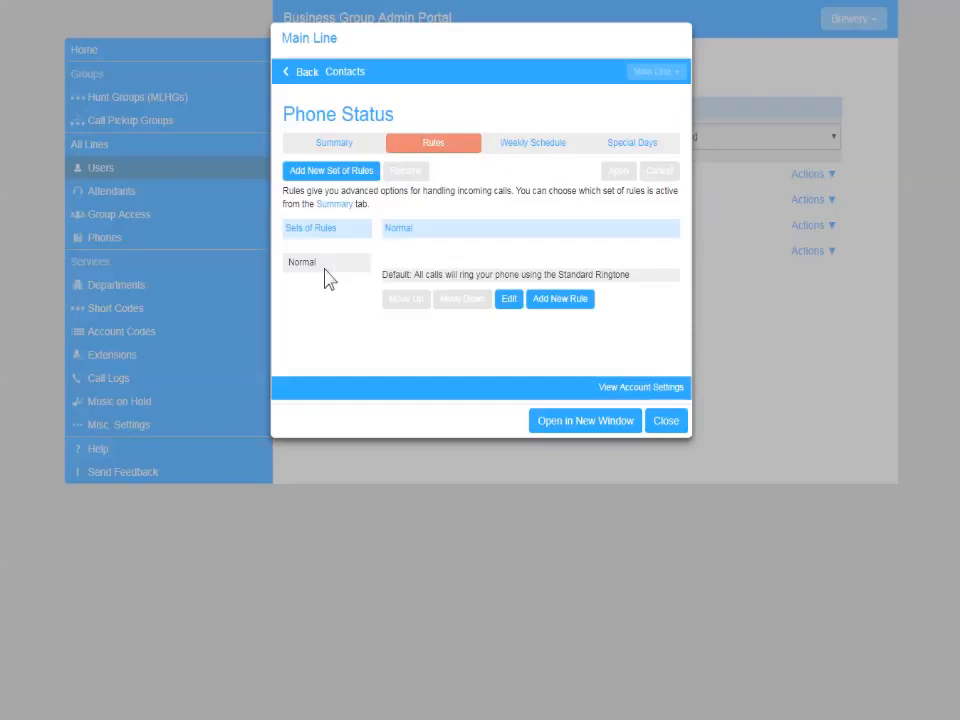
{"action": "mouse_move", "coordinate": [330, 283]}
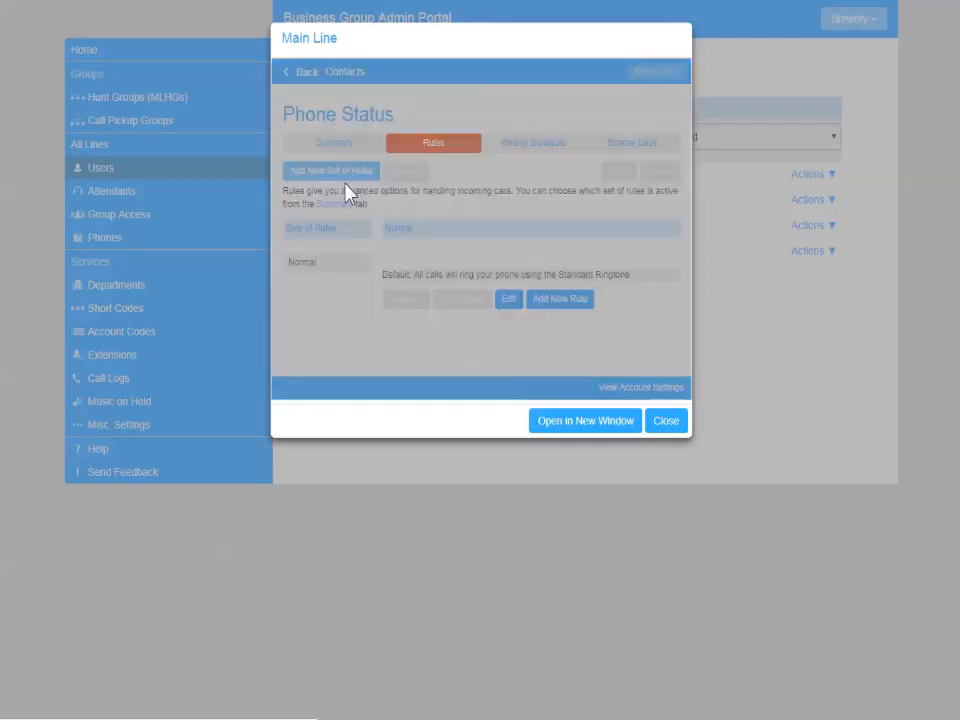
Create two new rule sets named Tasting and Closed.
{"action": "left_click", "coordinate": [331, 170]}
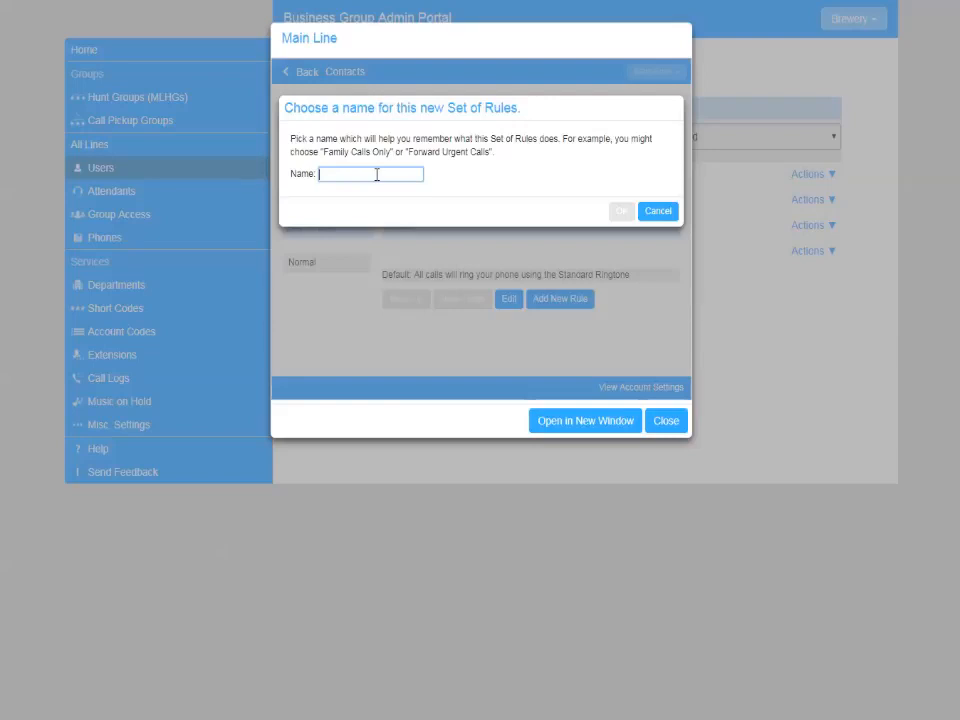
{"action": "left_click", "coordinate": [621, 211]}
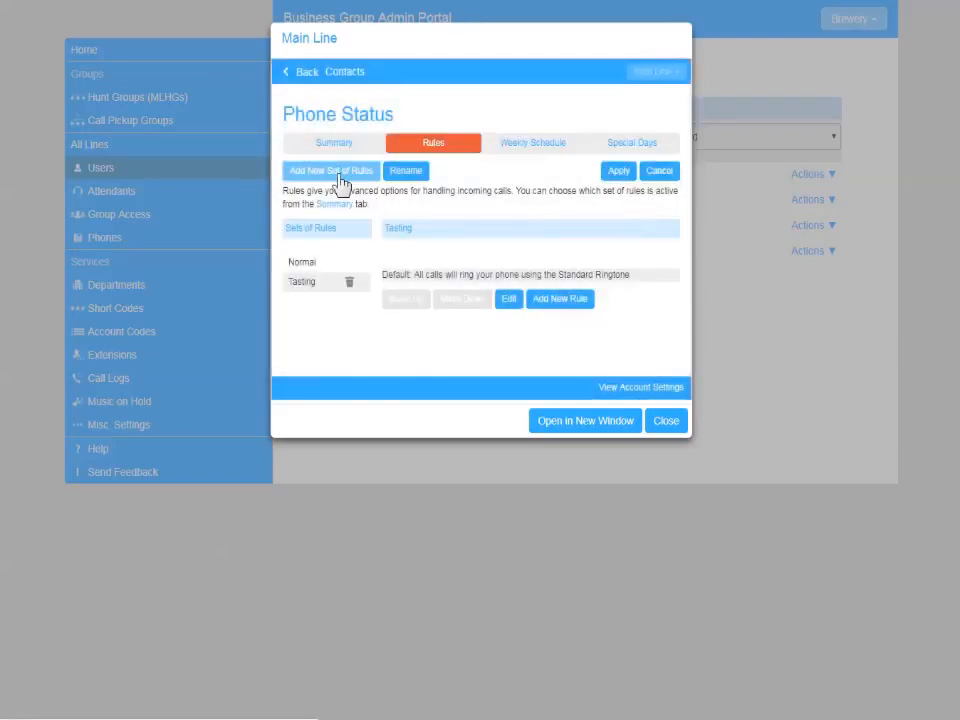
{"action": "left_click", "coordinate": [330, 171]}
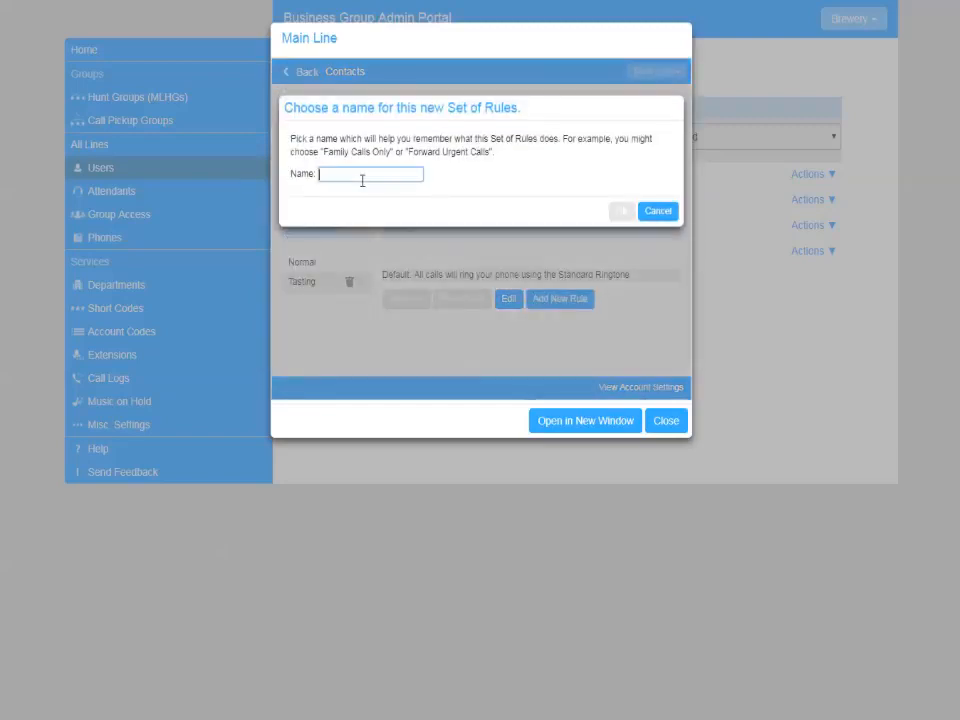
{"action": "type", "text": "Closed"}
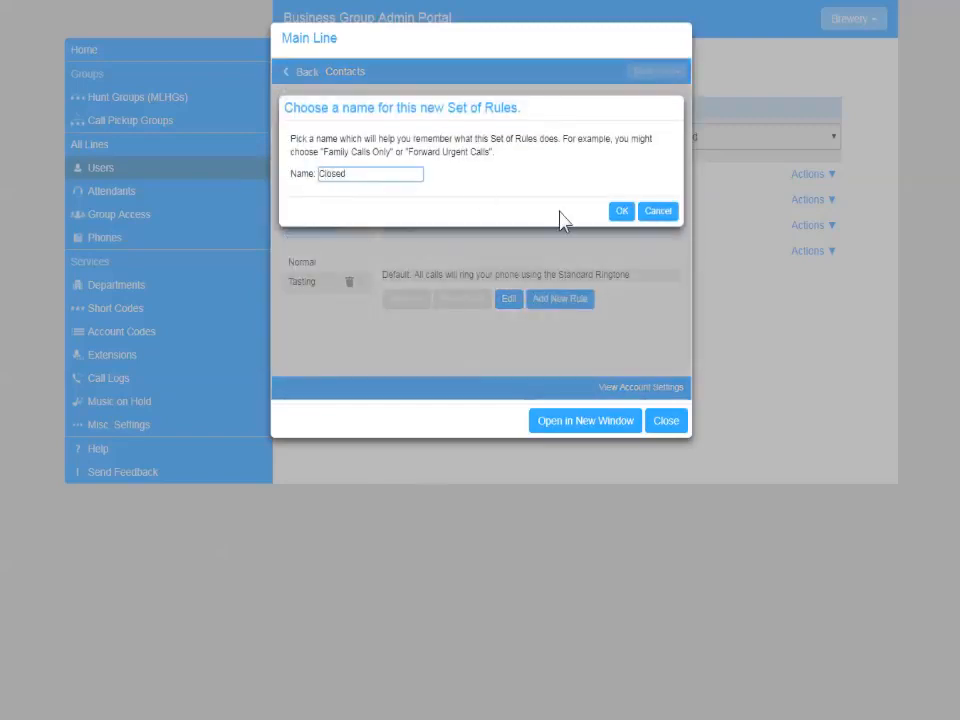
{"action": "left_click", "coordinate": [621, 211]}
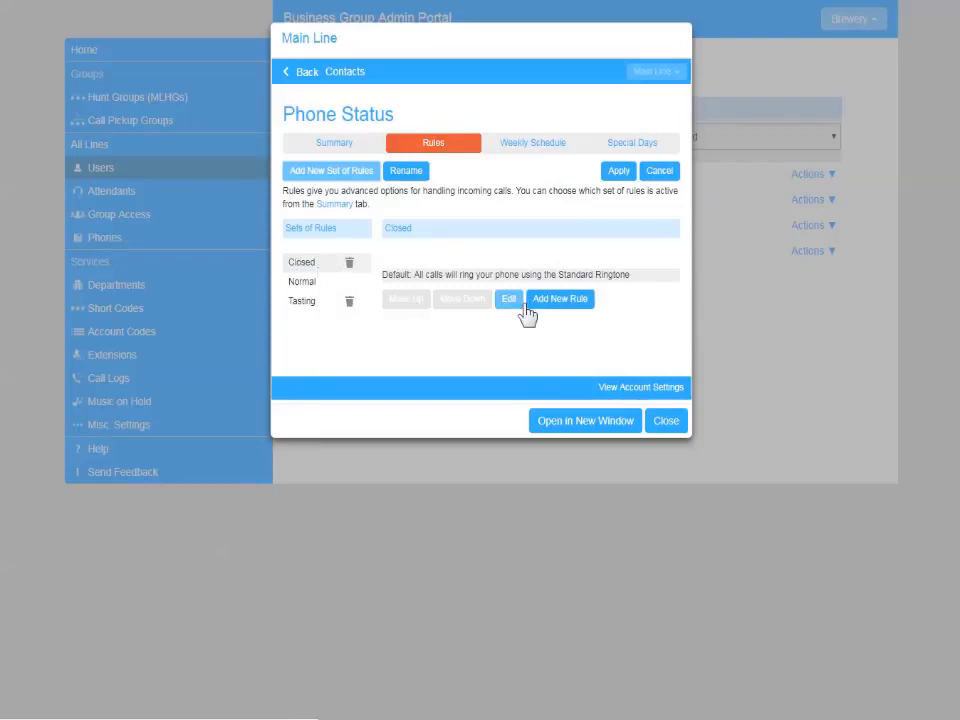
Make the Closed rule set forward all calls to 24 by default.
{"action": "left_click", "coordinate": [509, 299]}
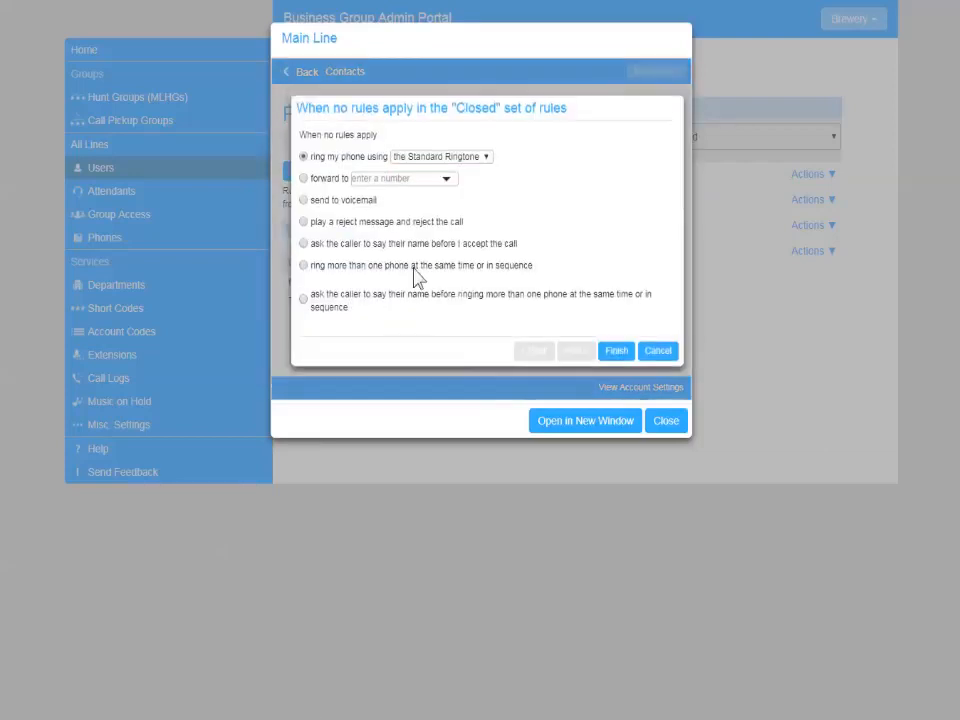
{"action": "left_click", "coordinate": [304, 178]}
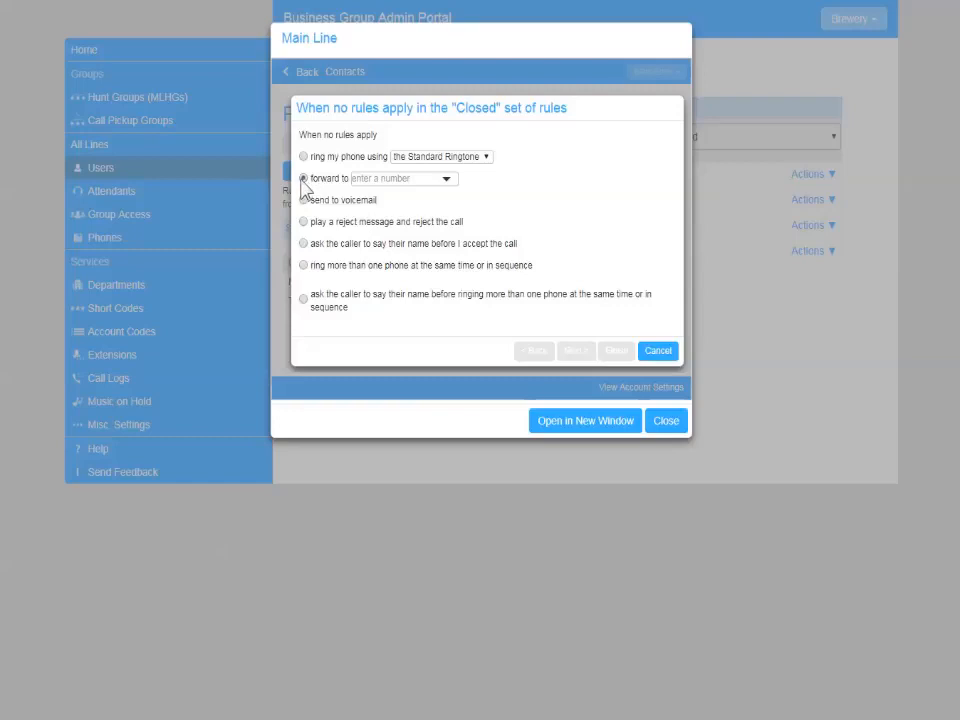
{"action": "type", "text": "24"}
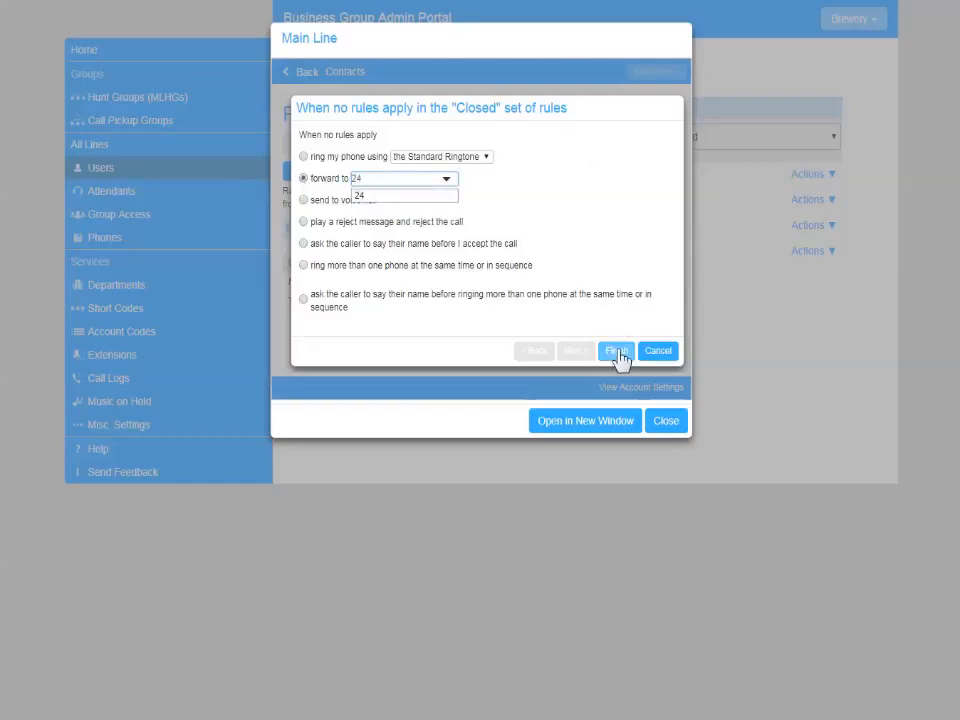
{"action": "left_click", "coordinate": [616, 350]}
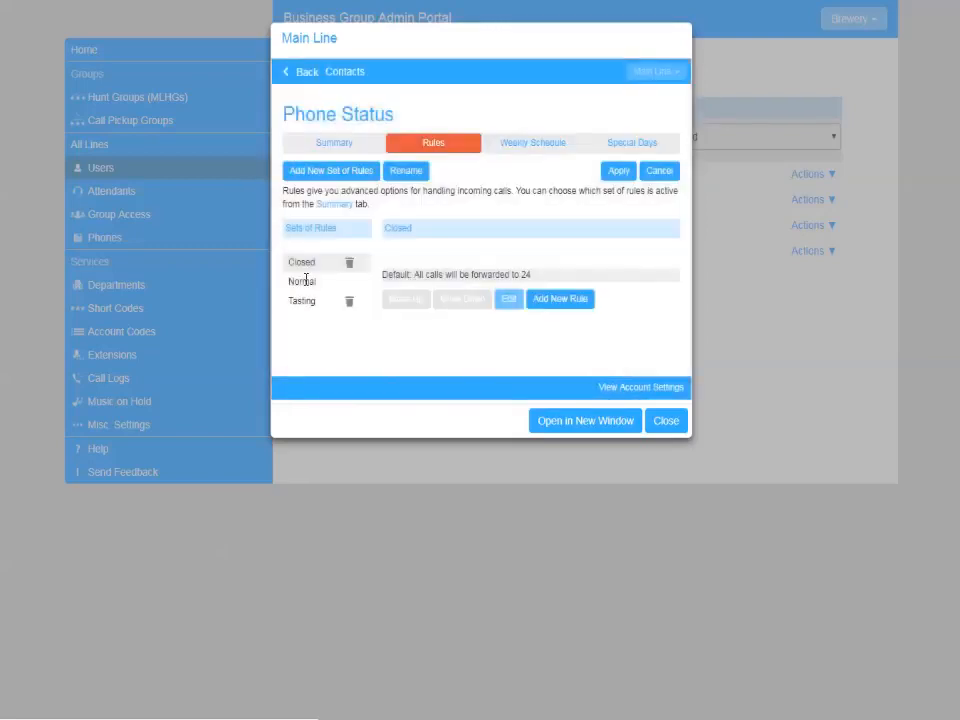
Select the Tasting rule set to edit its default call handling.
{"action": "left_click", "coordinate": [302, 301]}
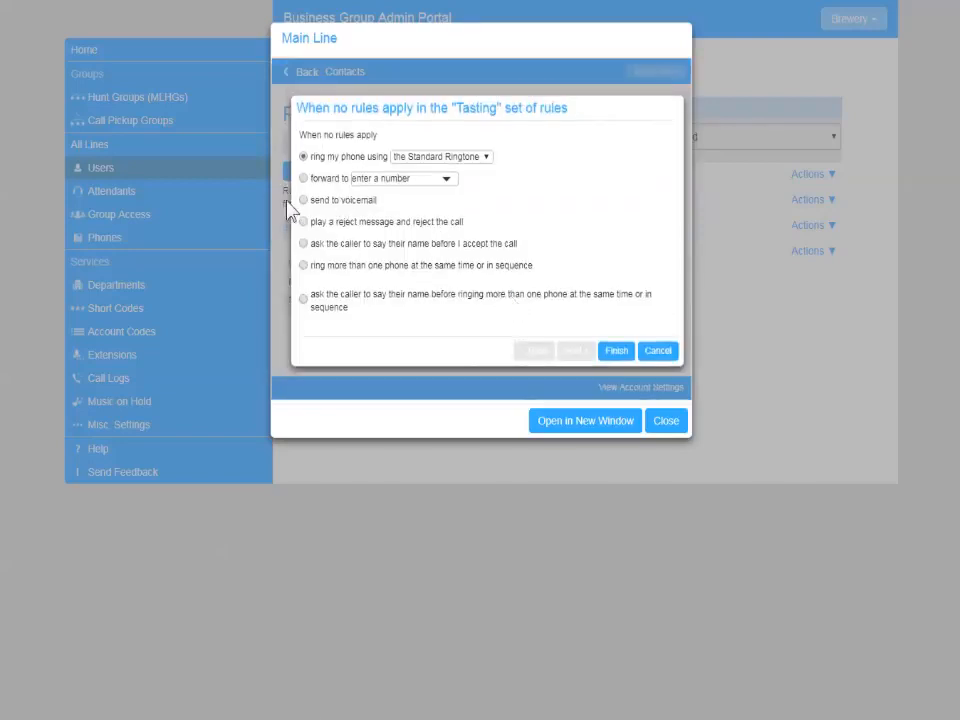
Set Tasting's default to ring extension 23 for 60 seconds, then voicemail.
{"action": "left_click", "coordinate": [304, 265]}
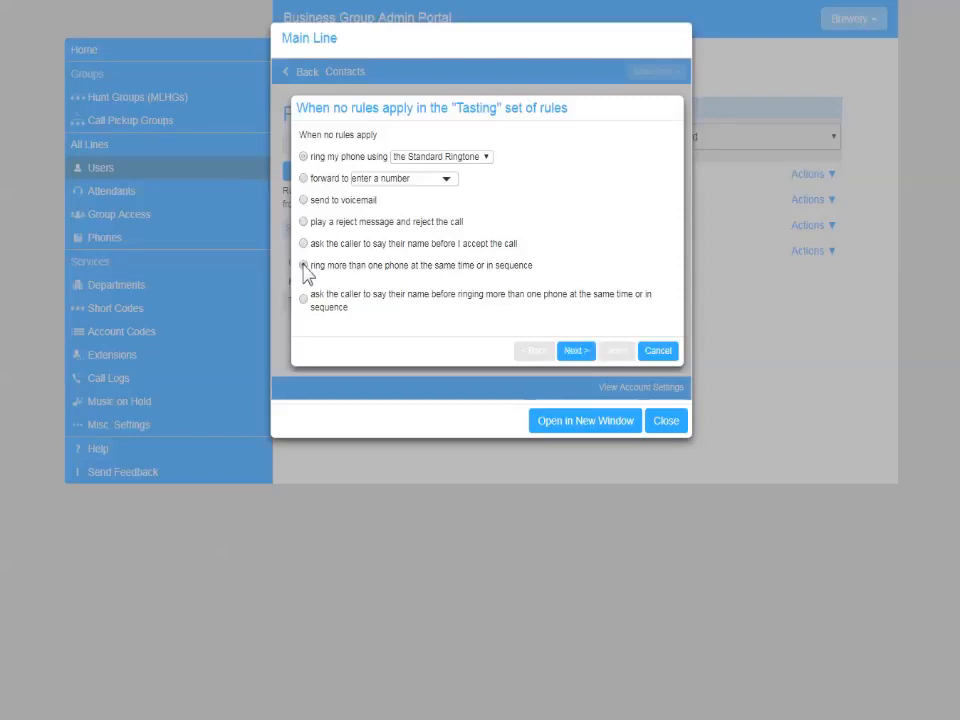
{"action": "left_click", "coordinate": [303, 266]}
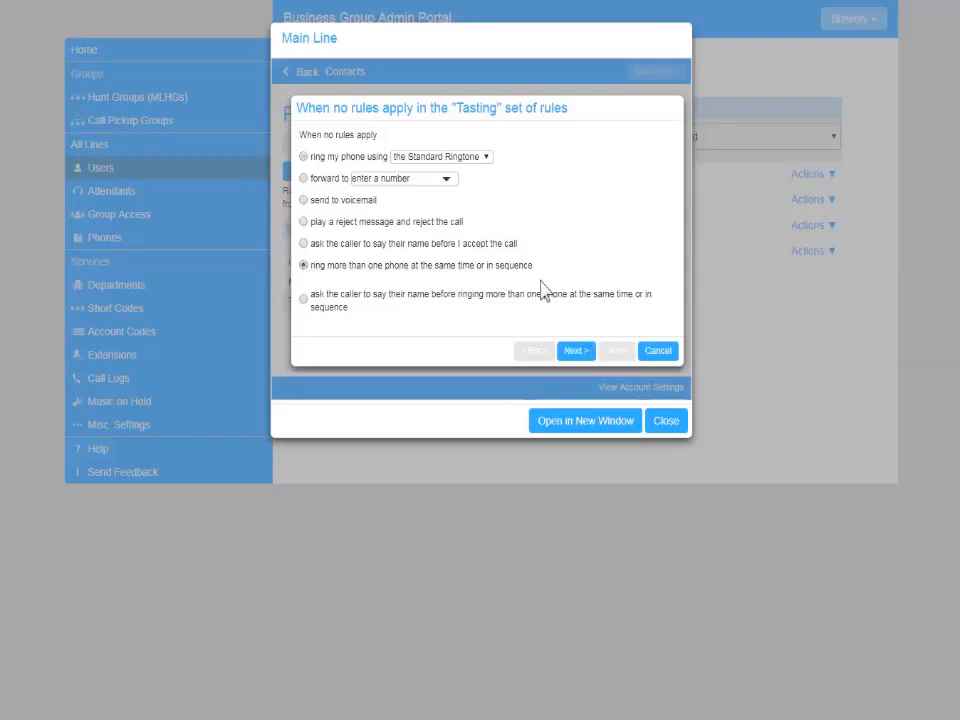
{"action": "left_click", "coordinate": [576, 350]}
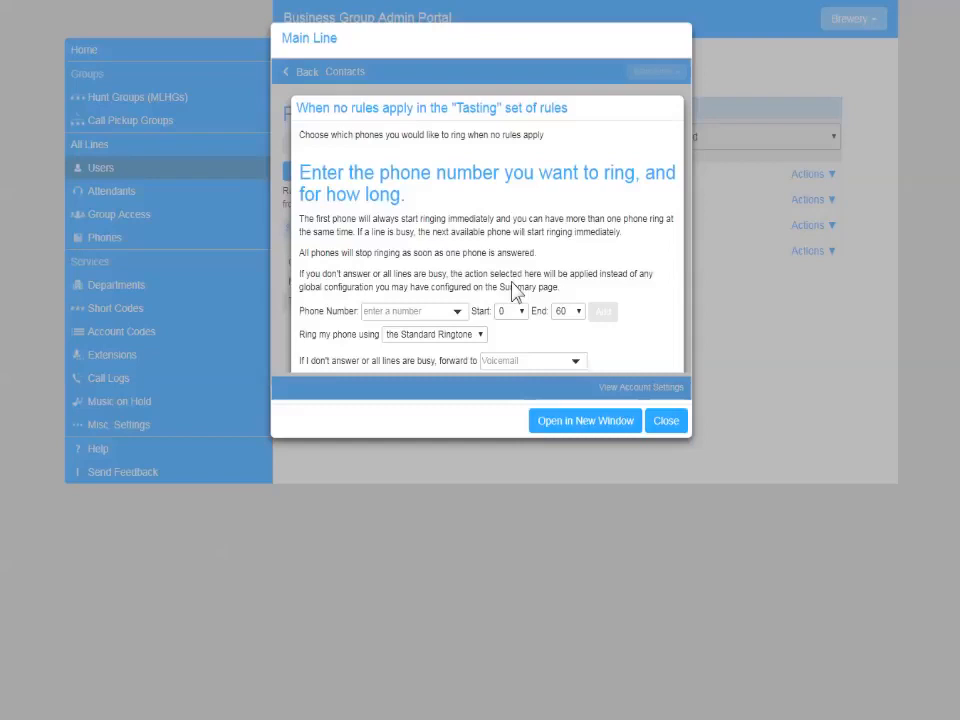
{"action": "mouse_move", "coordinate": [515, 285]}
{"action": "type", "text": "23"}
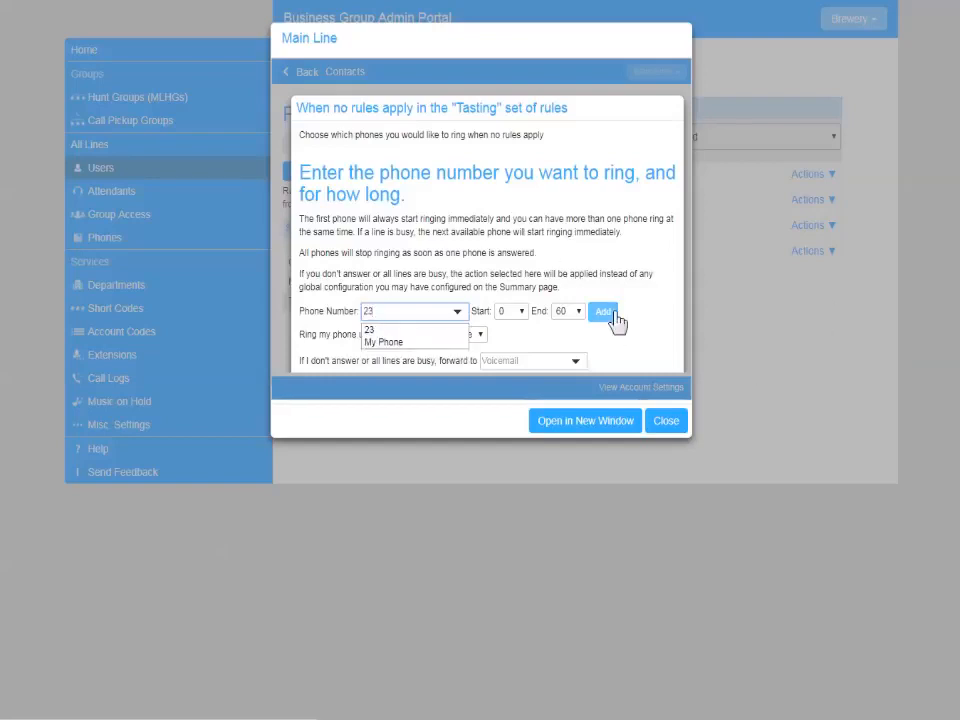
{"action": "left_click", "coordinate": [603, 311]}
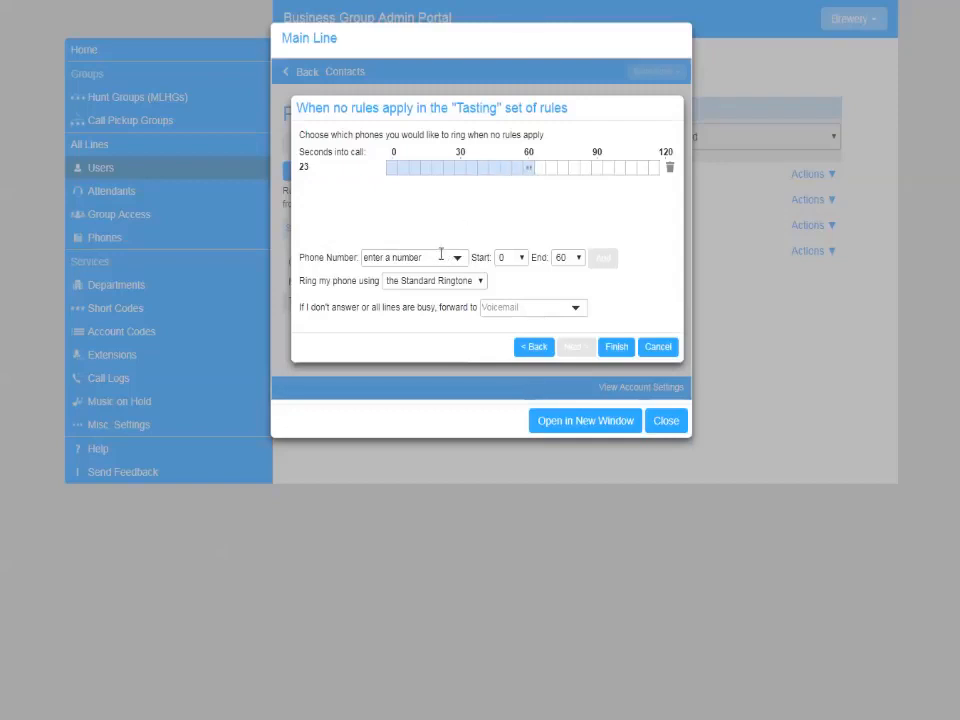
{"action": "mouse_move", "coordinate": [387, 327]}
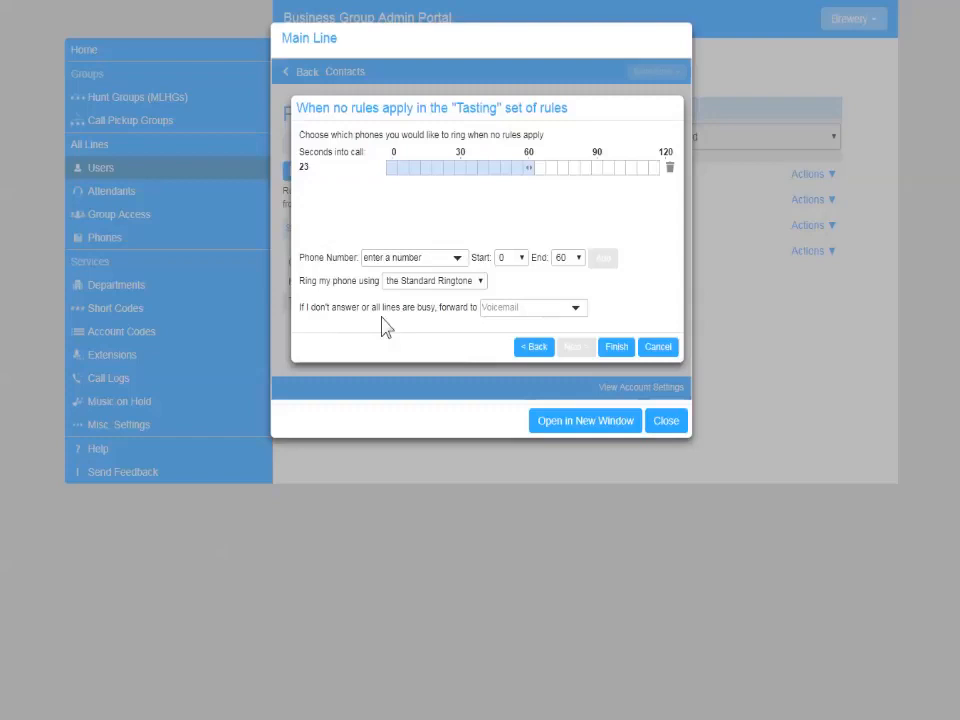
{"action": "left_click", "coordinate": [530, 307]}
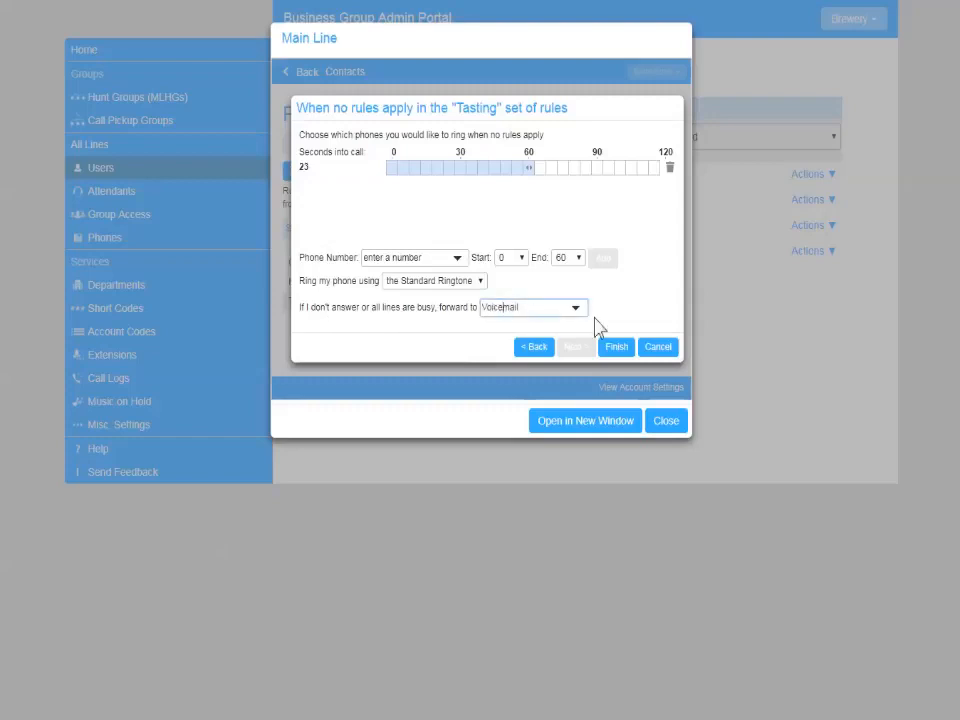
{"action": "double_click", "coordinate": [500, 307]}
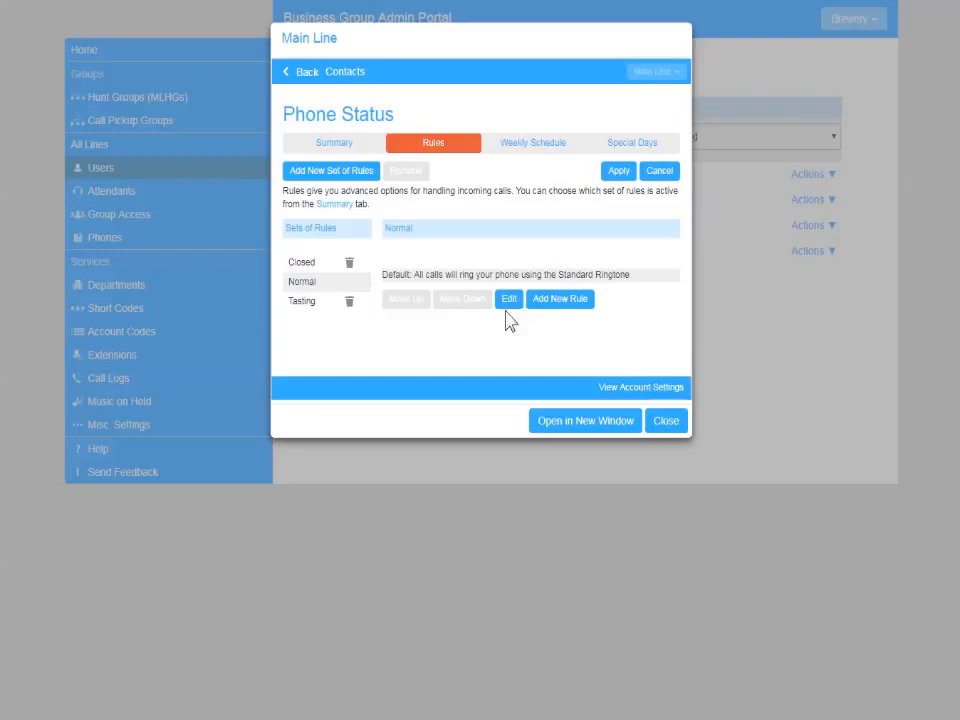
Make Normal's default ring phones 21 and 22, then voicemail.
{"action": "left_click", "coordinate": [509, 299]}
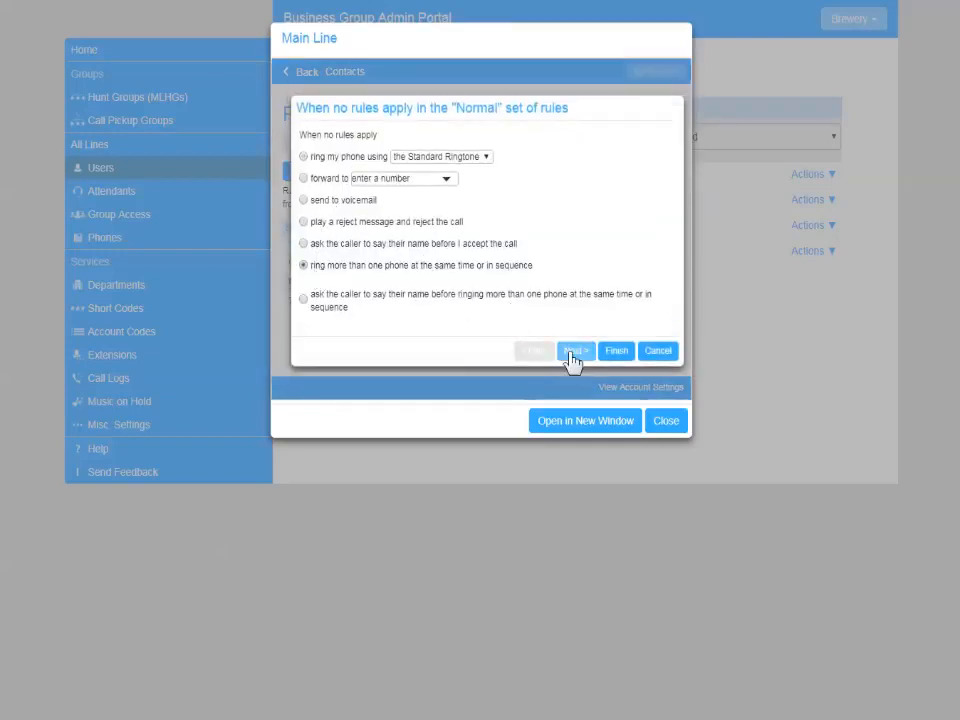
{"action": "left_click", "coordinate": [575, 351]}
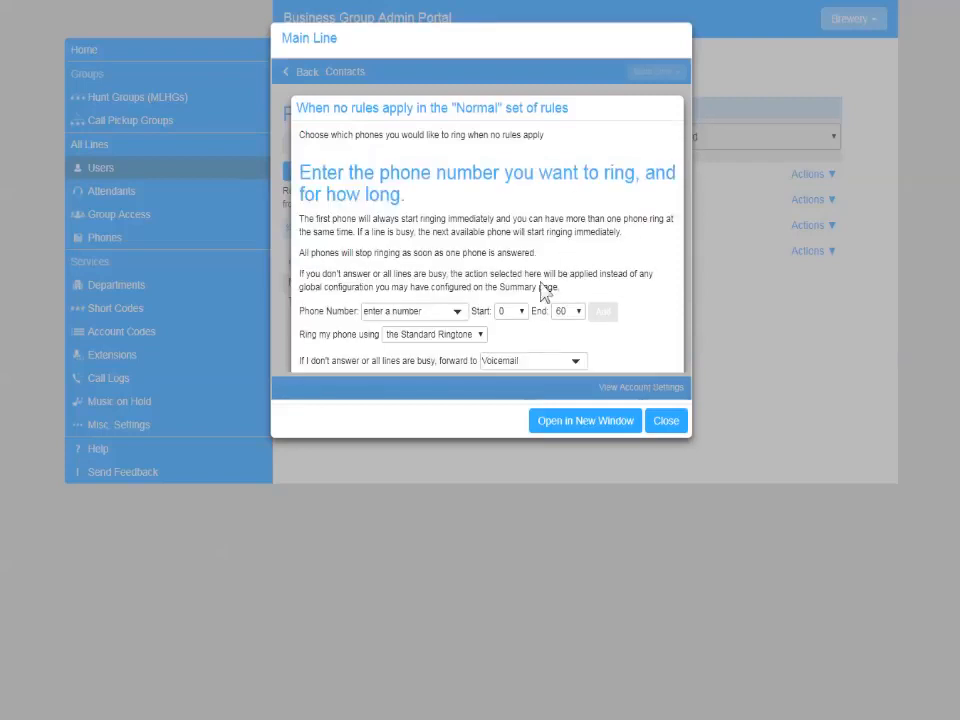
{"action": "left_click", "coordinate": [410, 311]}
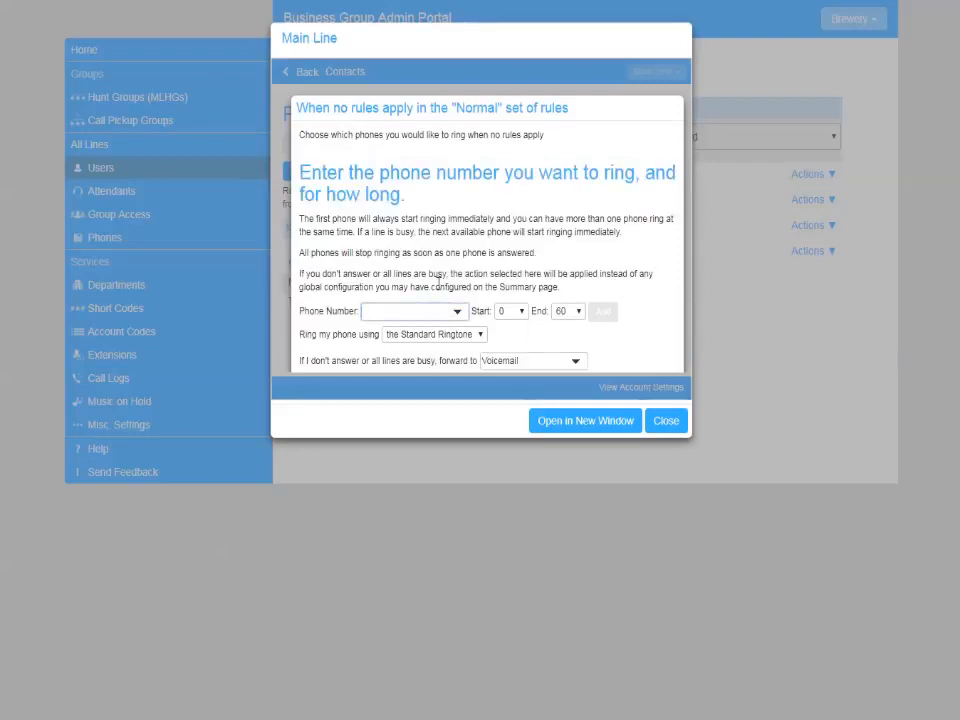
{"action": "type", "text": "21"}
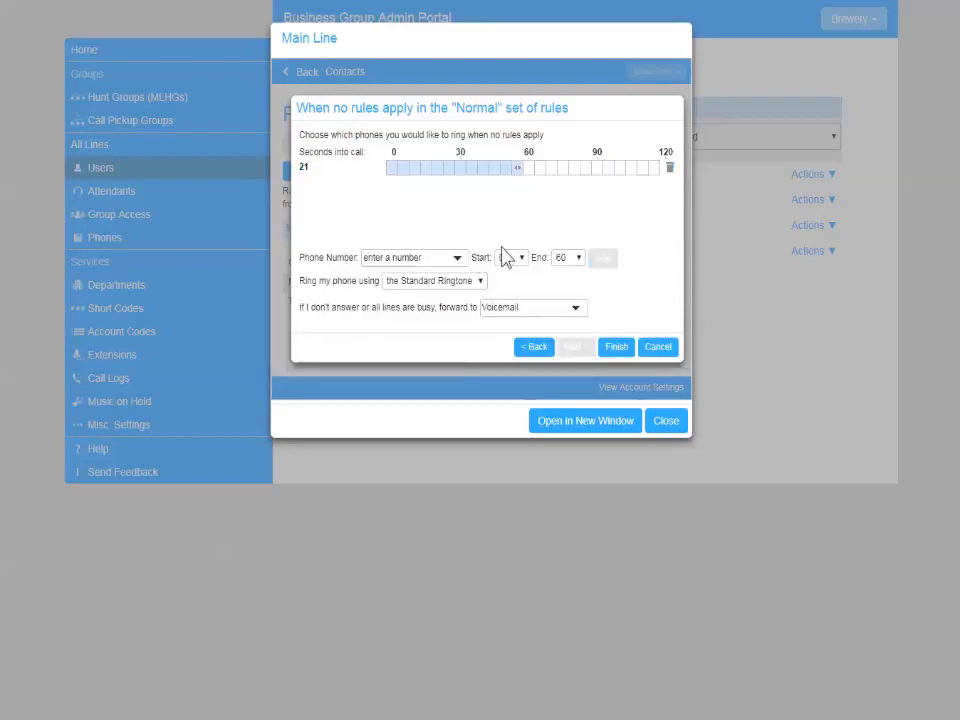
{"action": "type", "text": "22"}
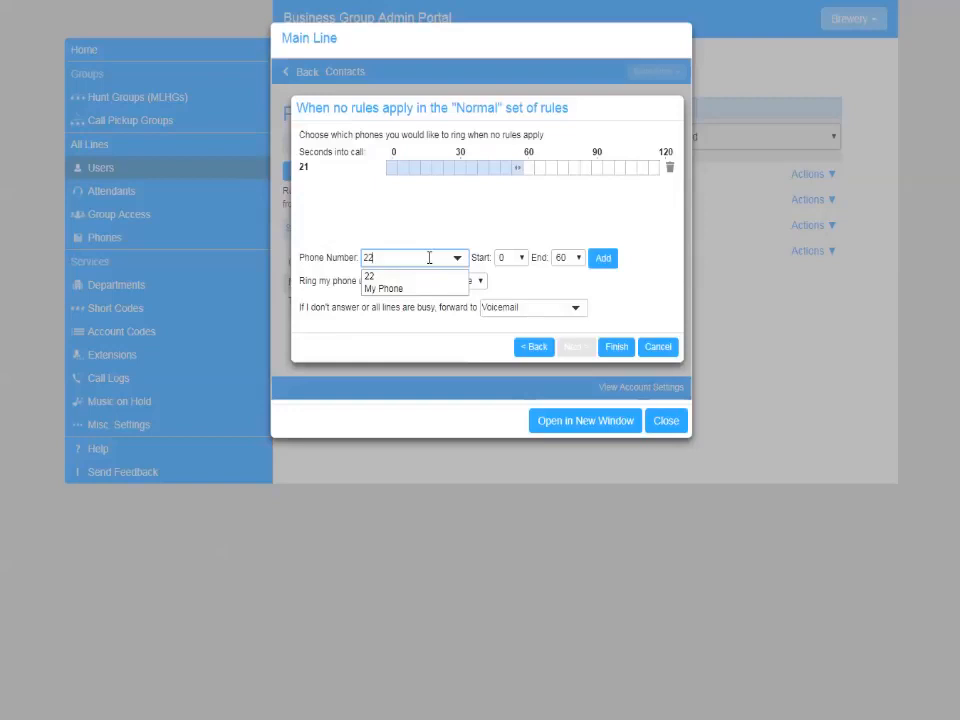
{"action": "left_click", "coordinate": [603, 258]}
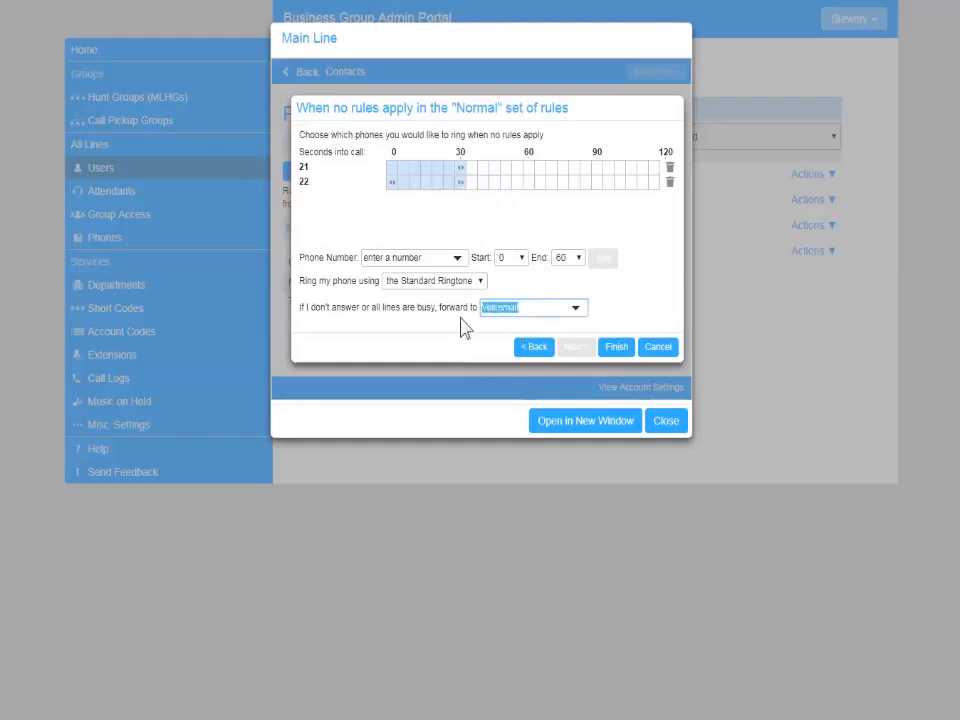
{"action": "left_click", "coordinate": [533, 307]}
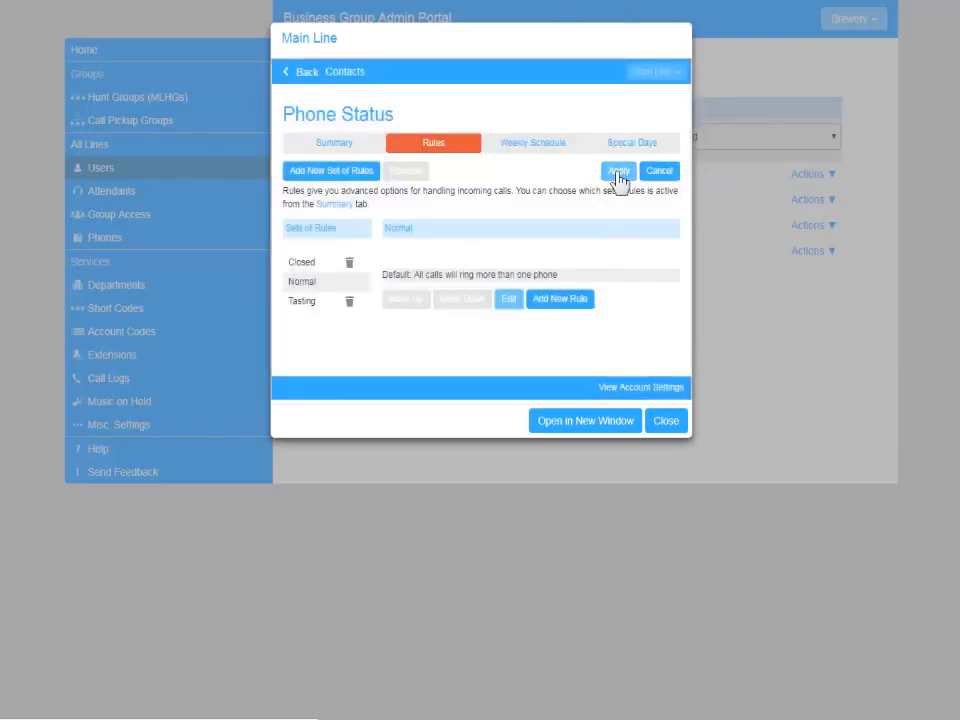
Apply the rule changes and add a Morning period to a blank weekly schedule.
{"action": "left_click", "coordinate": [618, 170]}
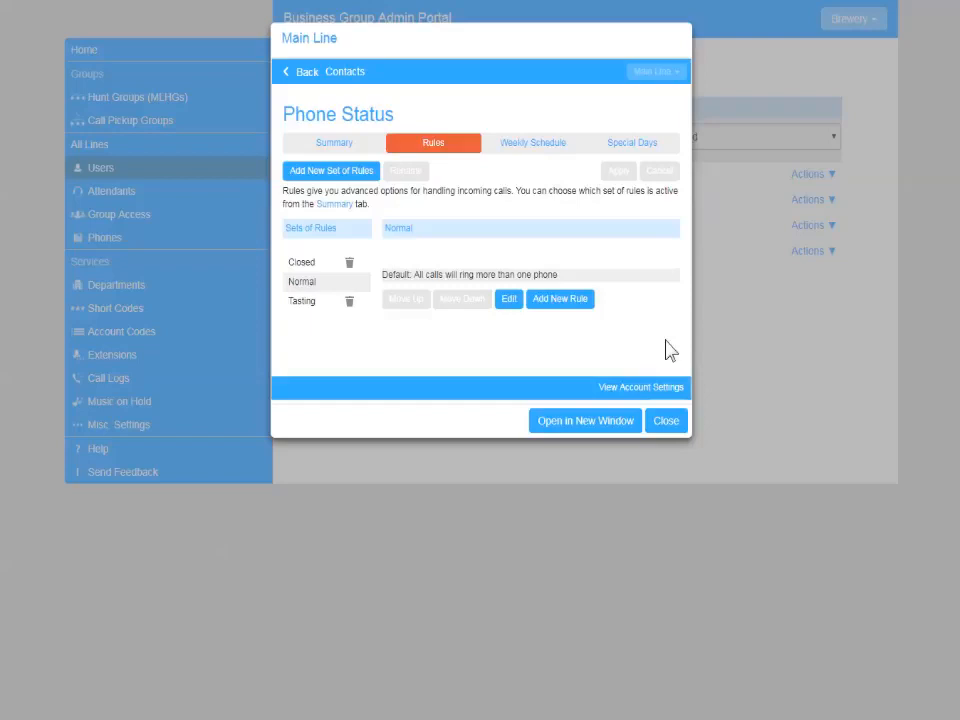
{"action": "mouse_move", "coordinate": [533, 143]}
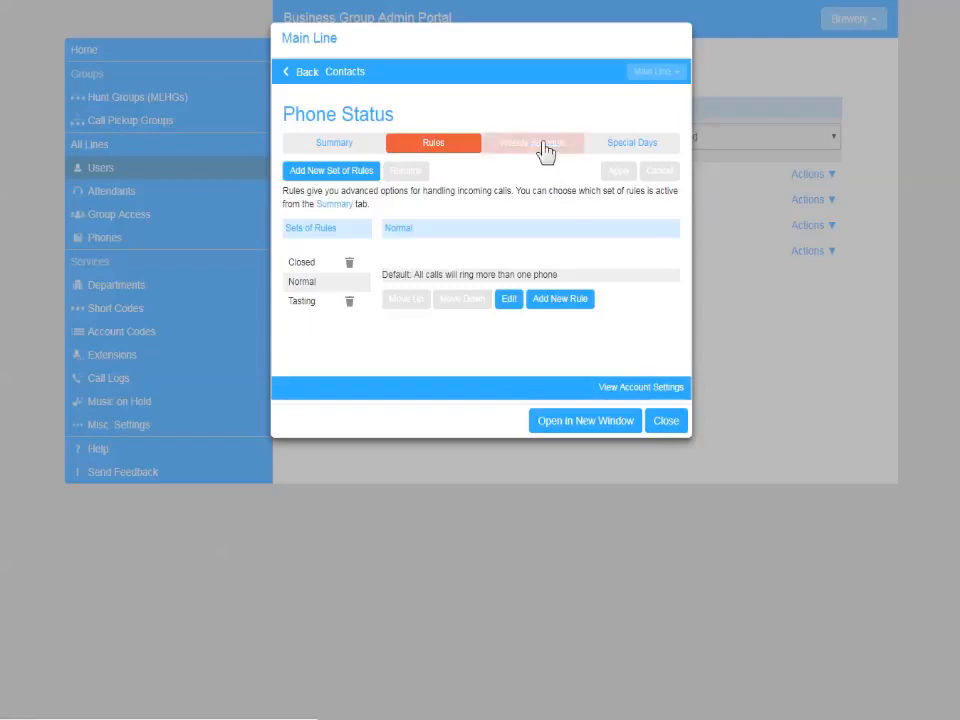
{"action": "left_click", "coordinate": [530, 142]}
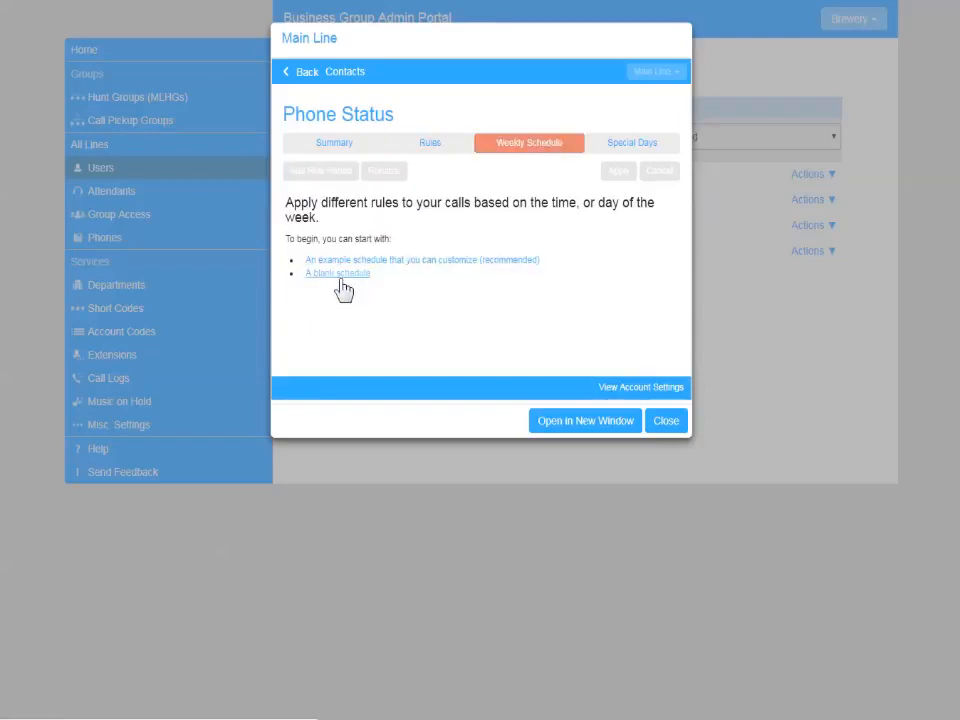
{"action": "left_click", "coordinate": [337, 273]}
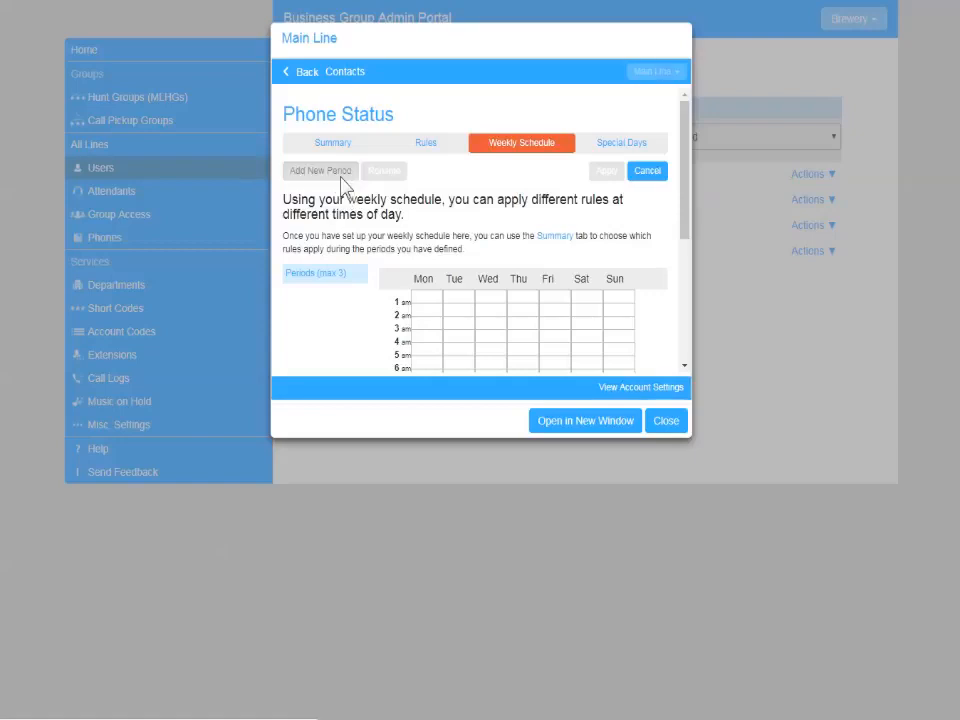
{"action": "left_click", "coordinate": [319, 170]}
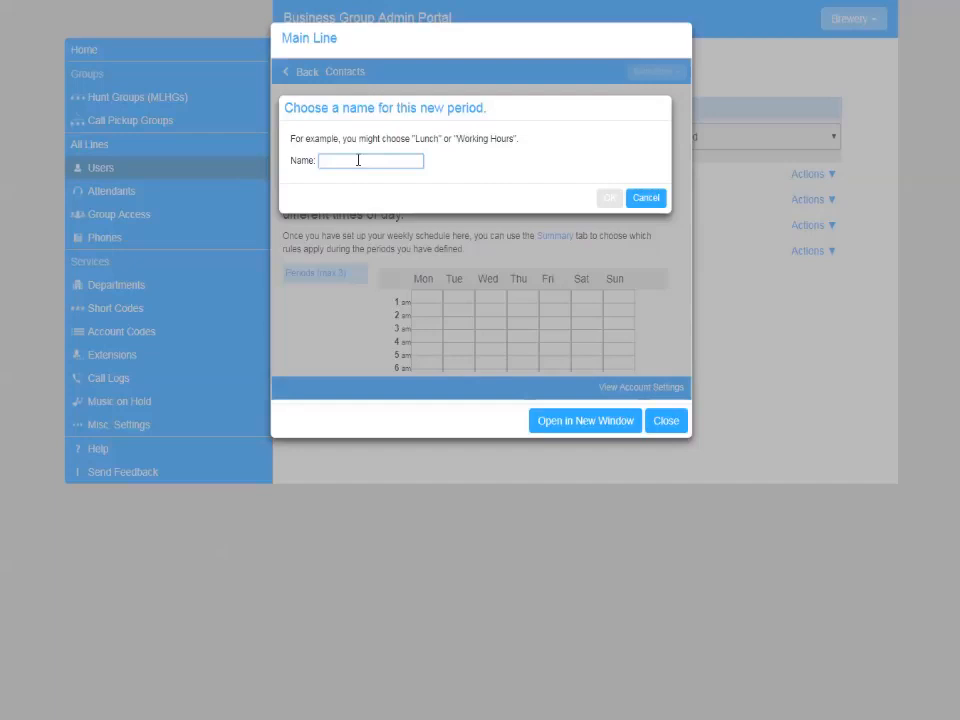
{"action": "type", "text": "Morning"}
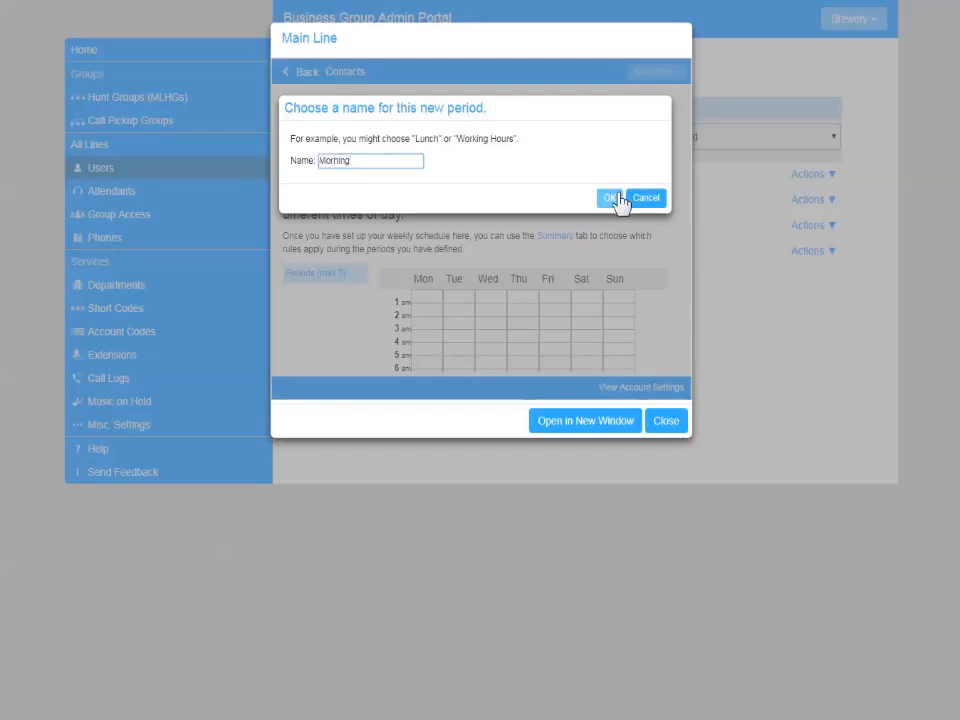
{"action": "left_click", "coordinate": [611, 198]}
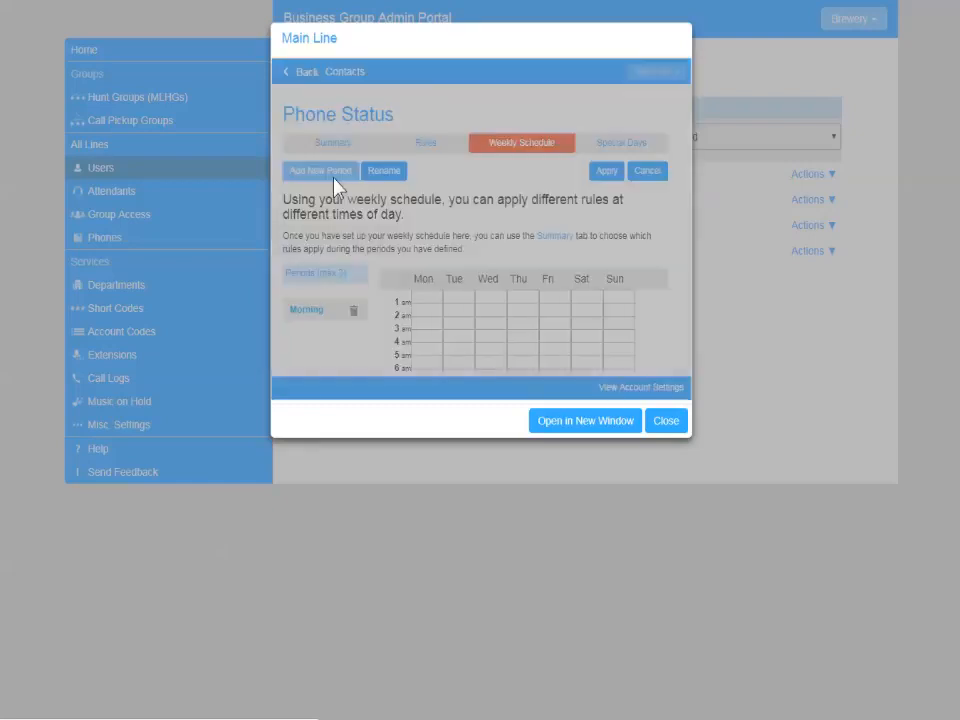
Add an Afternoon period covering Wednesday–Saturday from 4pm, with Morning on weekdays 8am–2pm.
{"action": "left_click", "coordinate": [320, 170]}
{"action": "type", "text": "Afternoon"}
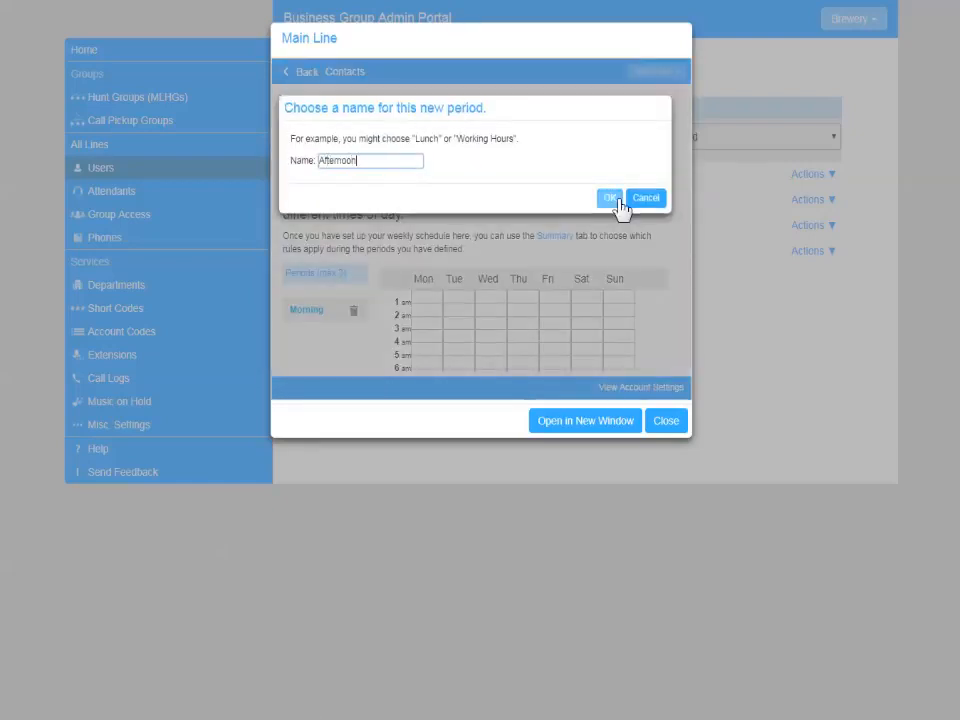
{"action": "left_click", "coordinate": [611, 197]}
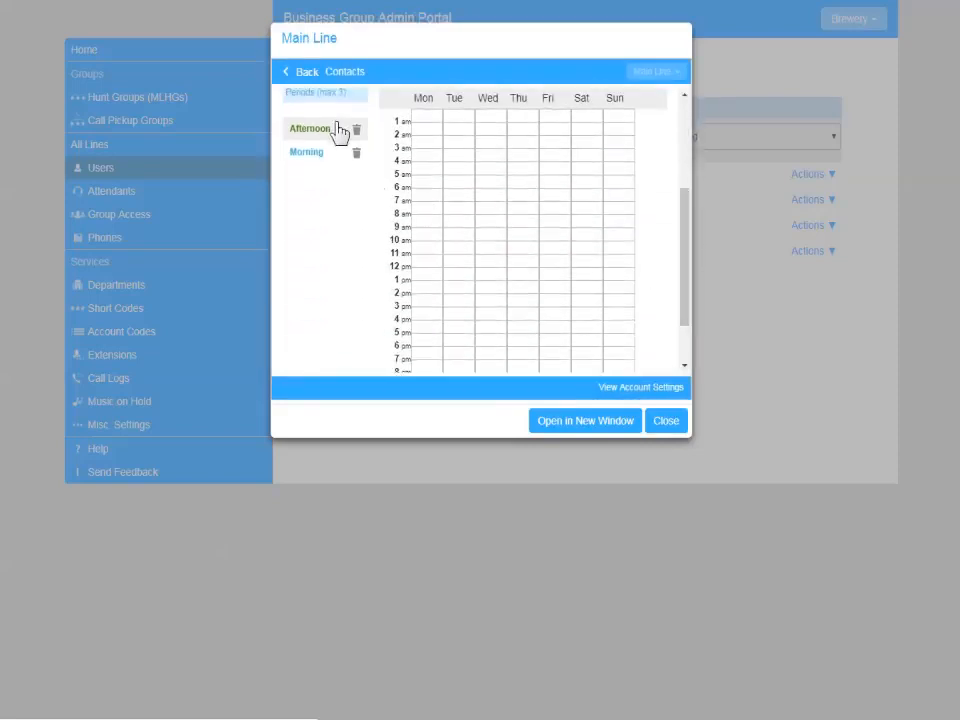
{"action": "mouse_move", "coordinate": [490, 333]}
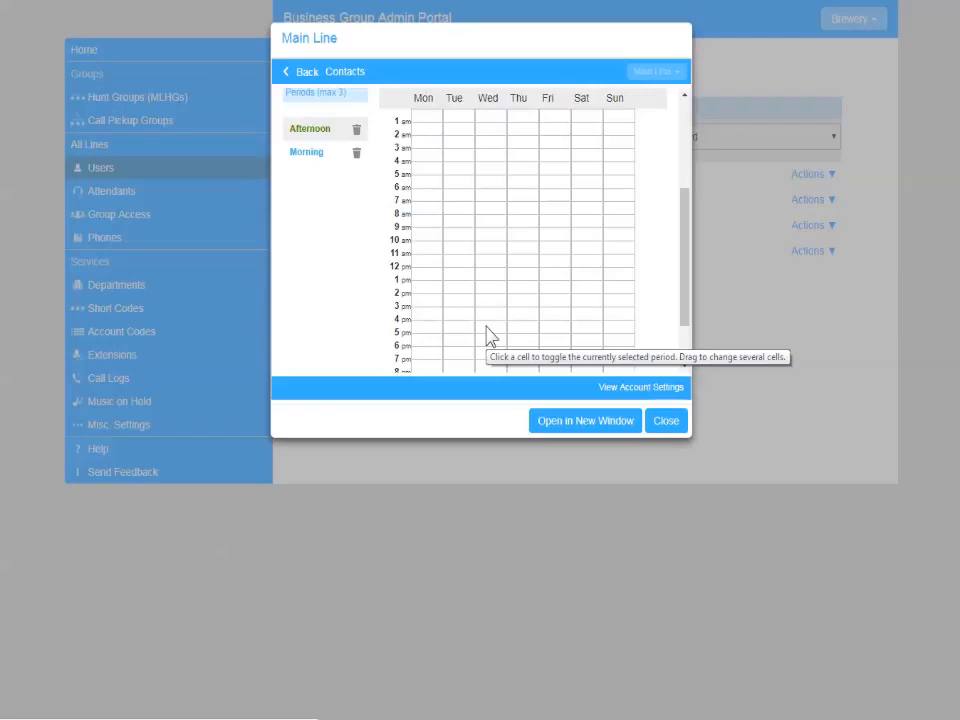
{"action": "left_click_drag", "start_coordinate": [487, 333], "coordinate": [583, 358]}
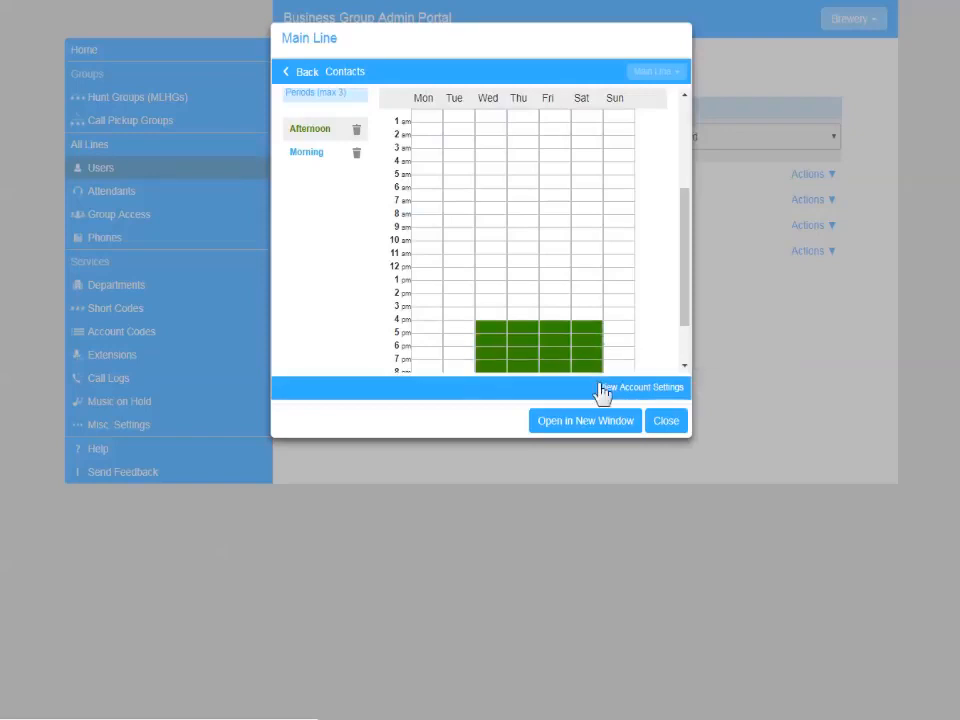
{"action": "scroll", "scroll_direction": "down", "scroll_amount": 3}
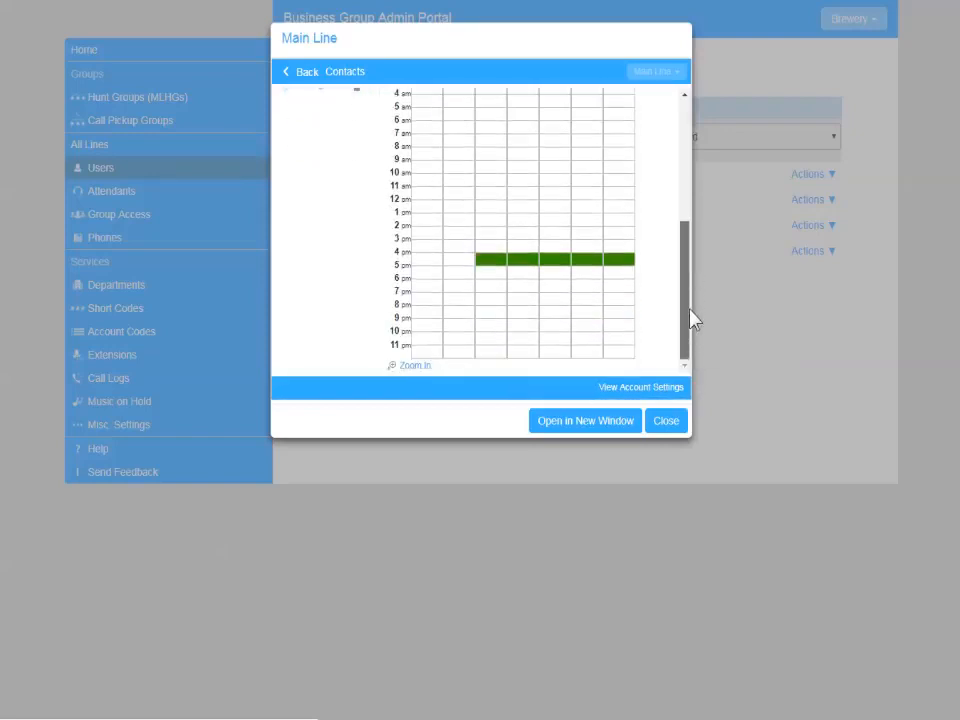
{"action": "left_click_drag", "start_coordinate": [478, 261], "coordinate": [575, 330]}
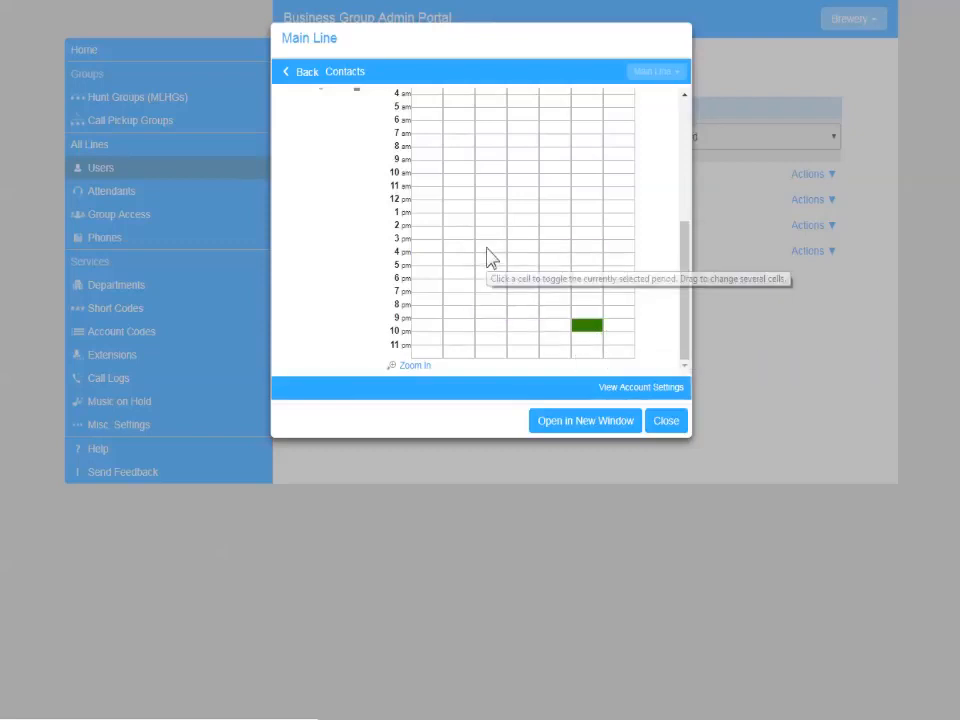
{"action": "left_click_drag", "start_coordinate": [475, 245], "coordinate": [600, 325]}
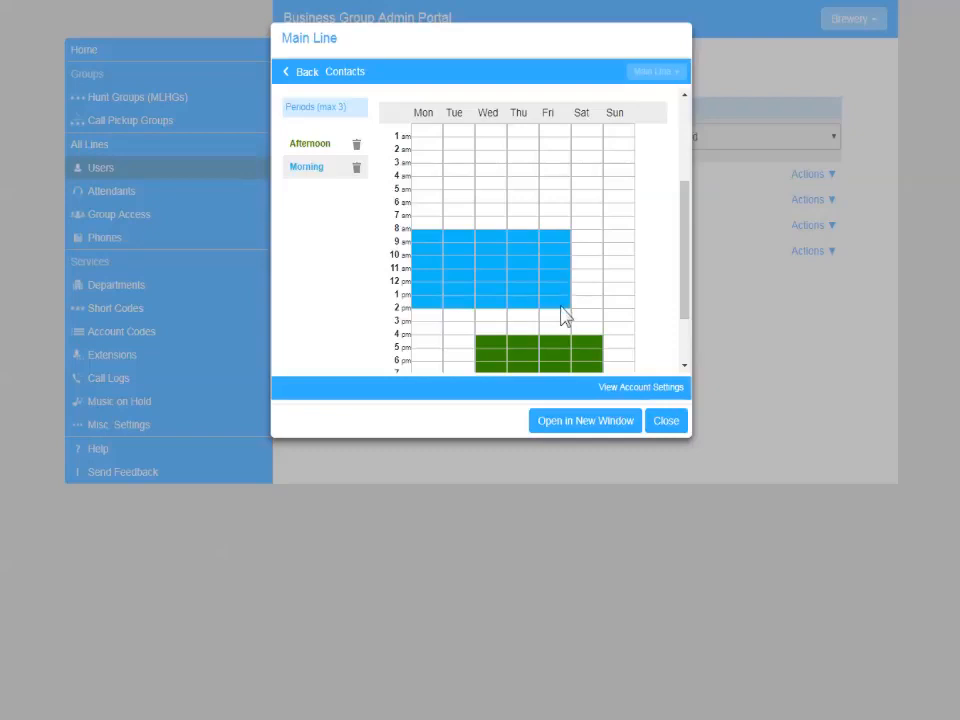
{"action": "mouse_move", "coordinate": [683, 288]}
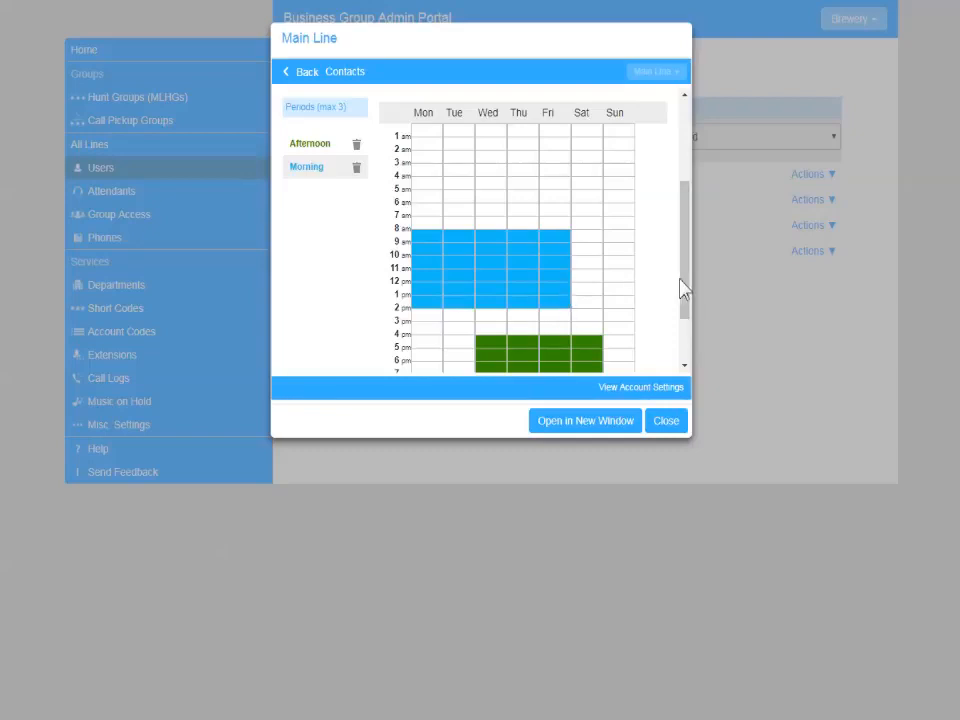
{"action": "scroll", "scroll_direction": "down", "scroll_amount": 3}
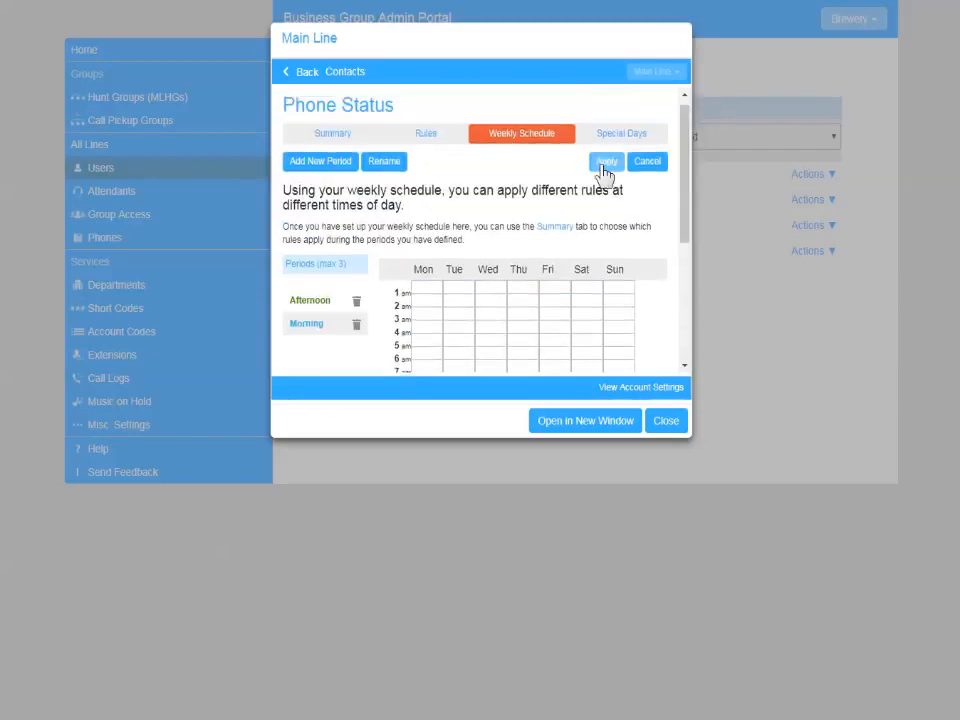
Apply the weekly schedule and add English and Welsh Public Holidays 2018 as special days.
{"action": "left_click", "coordinate": [606, 161]}
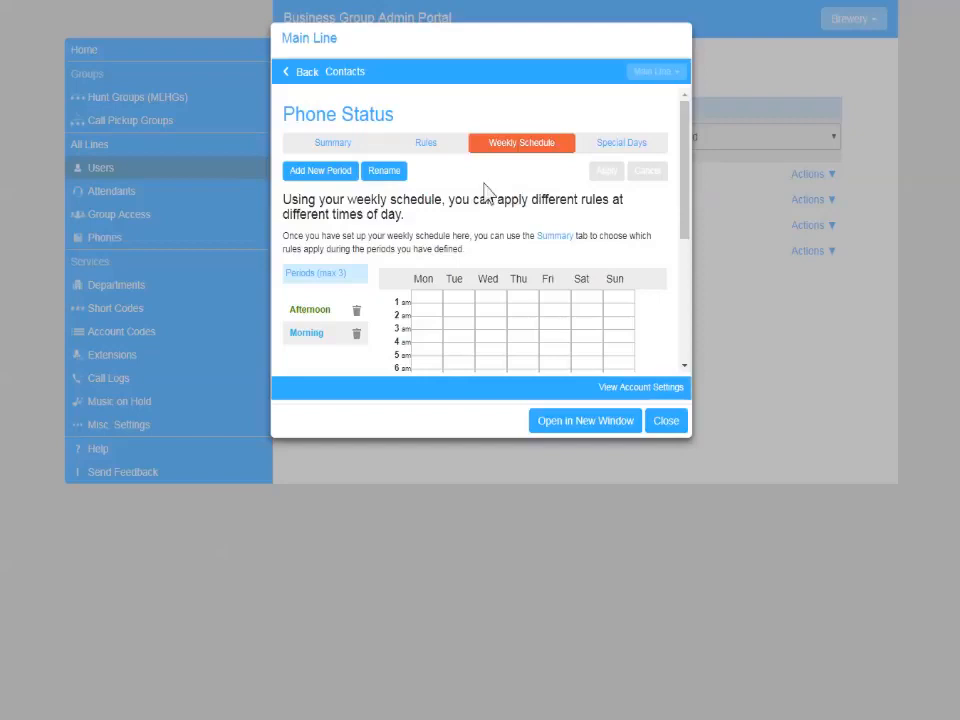
{"action": "left_click", "coordinate": [617, 142]}
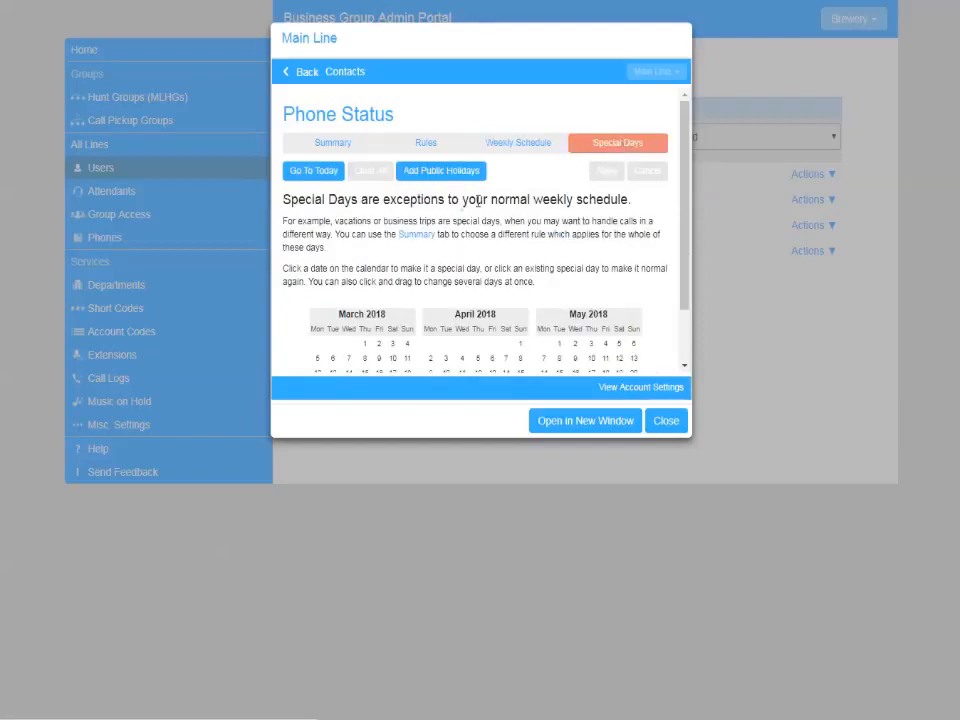
{"action": "left_click", "coordinate": [441, 170]}
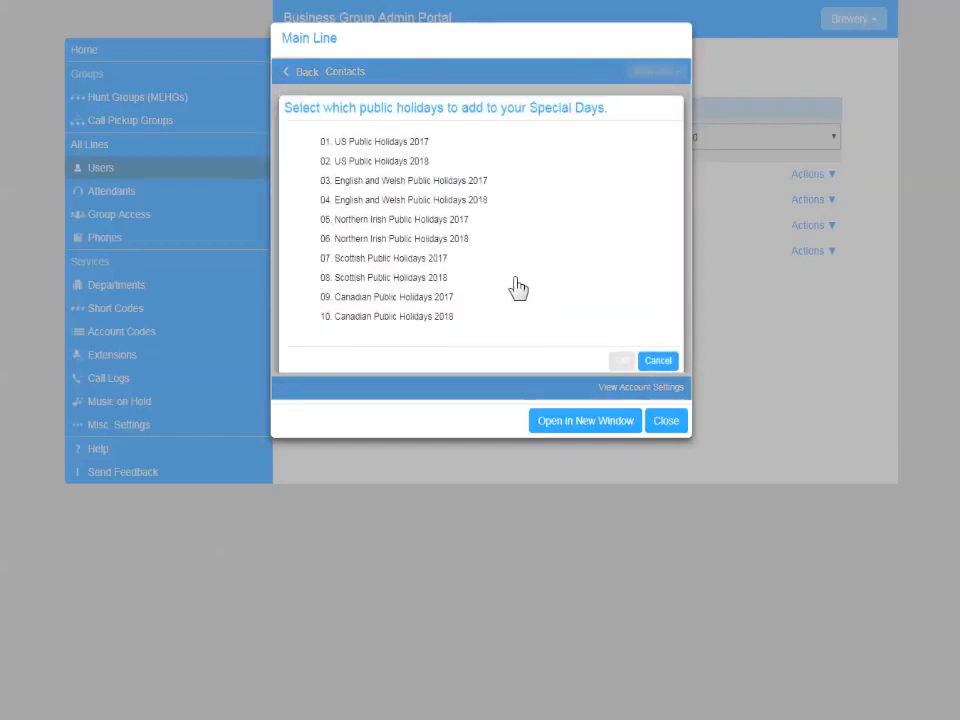
{"action": "mouse_move", "coordinate": [368, 213]}
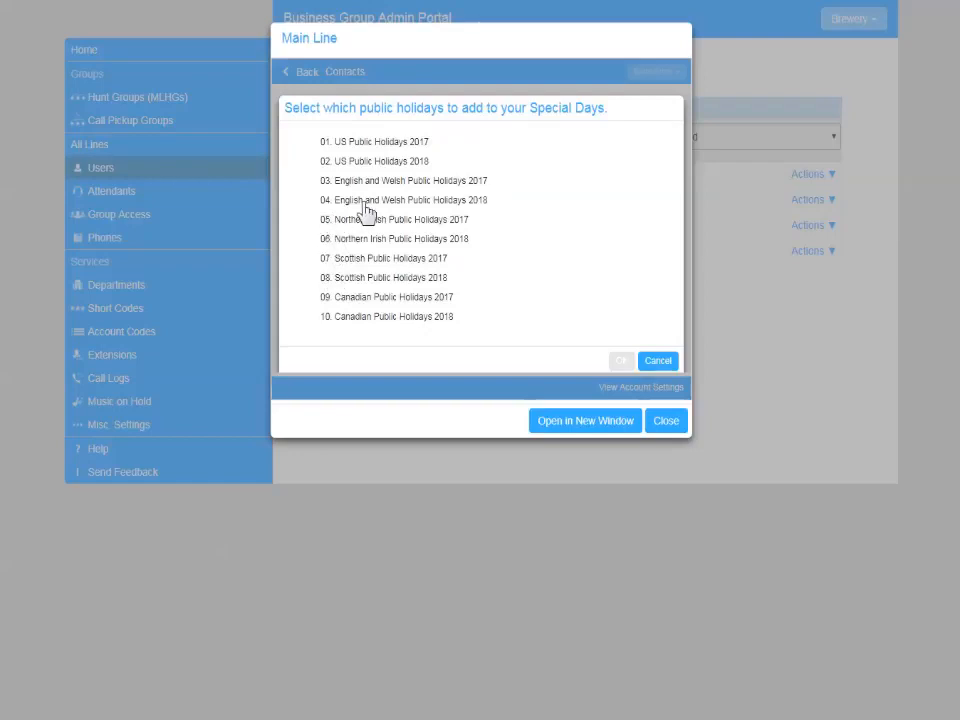
{"action": "left_click", "coordinate": [407, 199]}
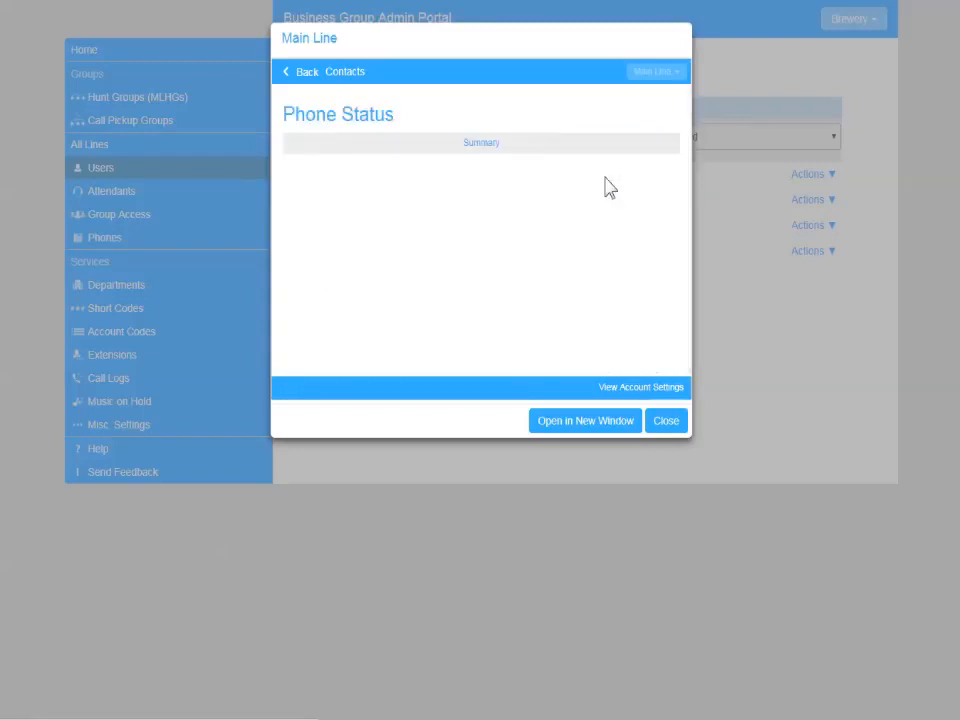
Route Main Line by time of day: Normal mornings, Tasting afternoons, Closed otherwise and on special days.
{"action": "left_click", "coordinate": [336, 142]}
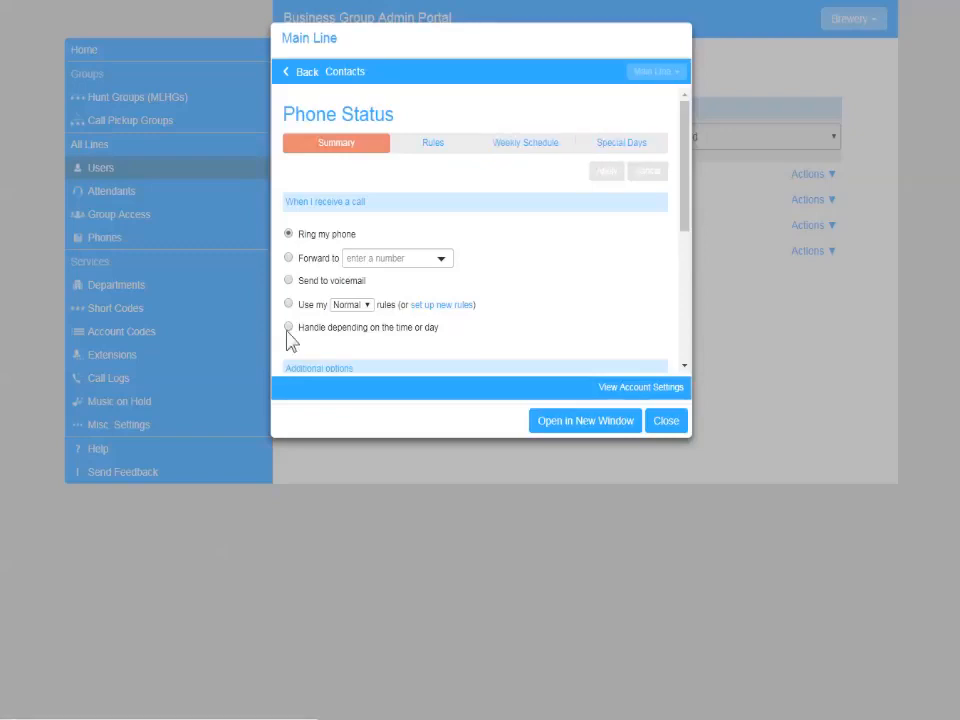
{"action": "mouse_move", "coordinate": [435, 350]}
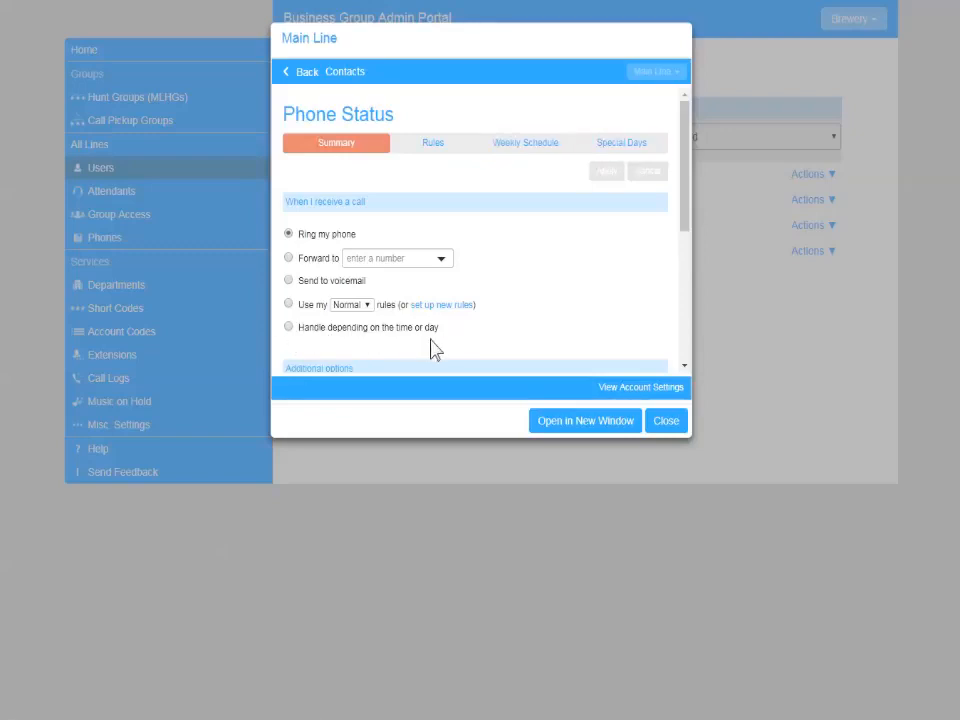
{"action": "left_click", "coordinate": [289, 326]}
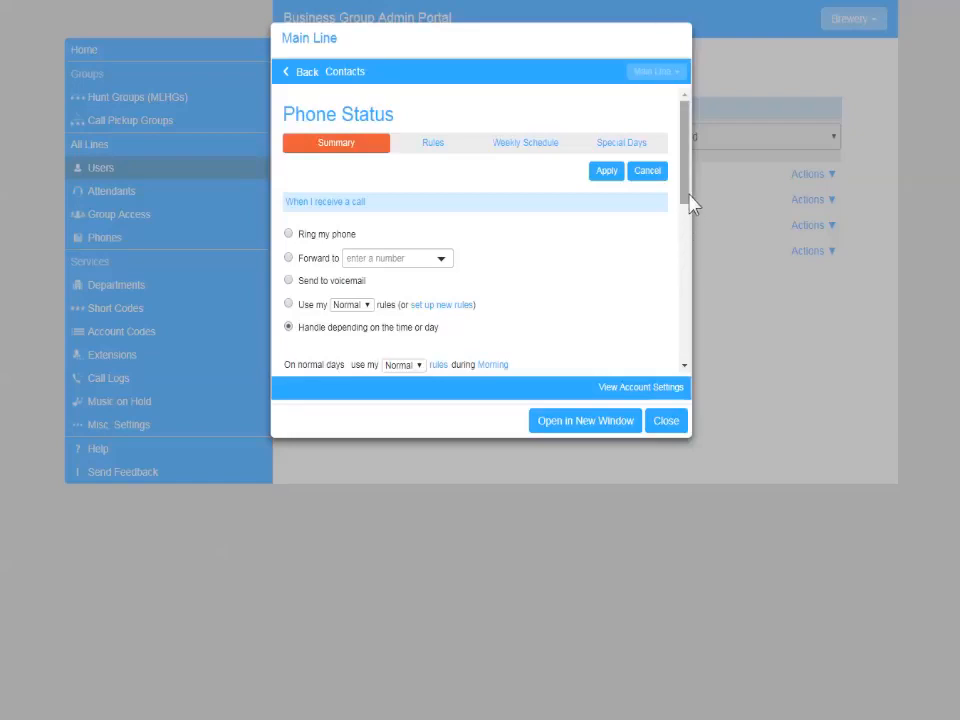
{"action": "scroll", "scroll_direction": "down", "scroll_amount": 3}
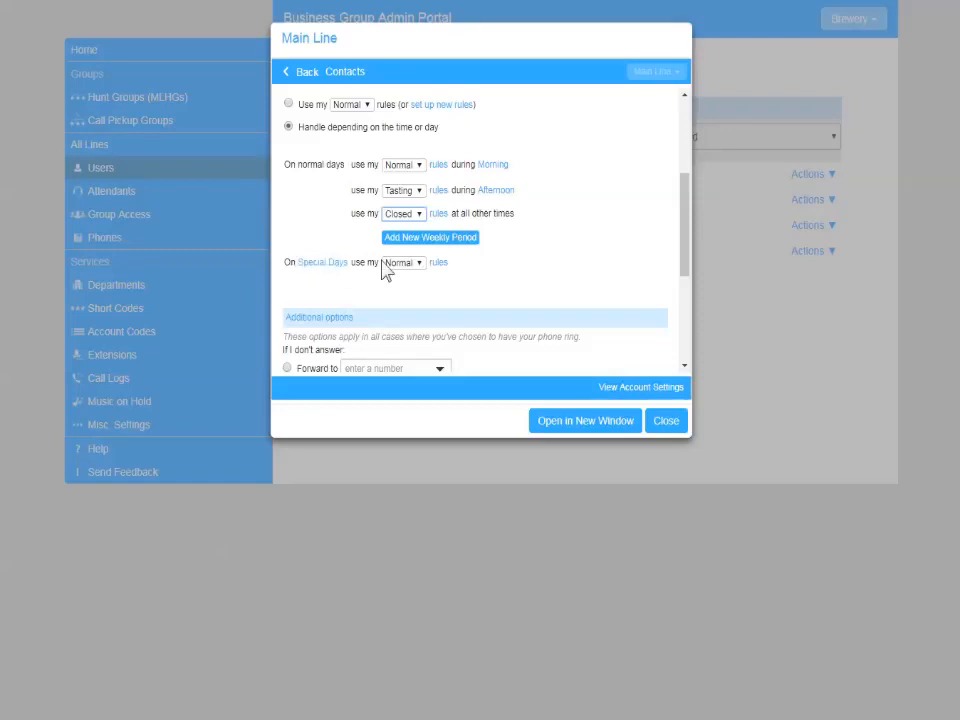
{"action": "left_click", "coordinate": [403, 262]}
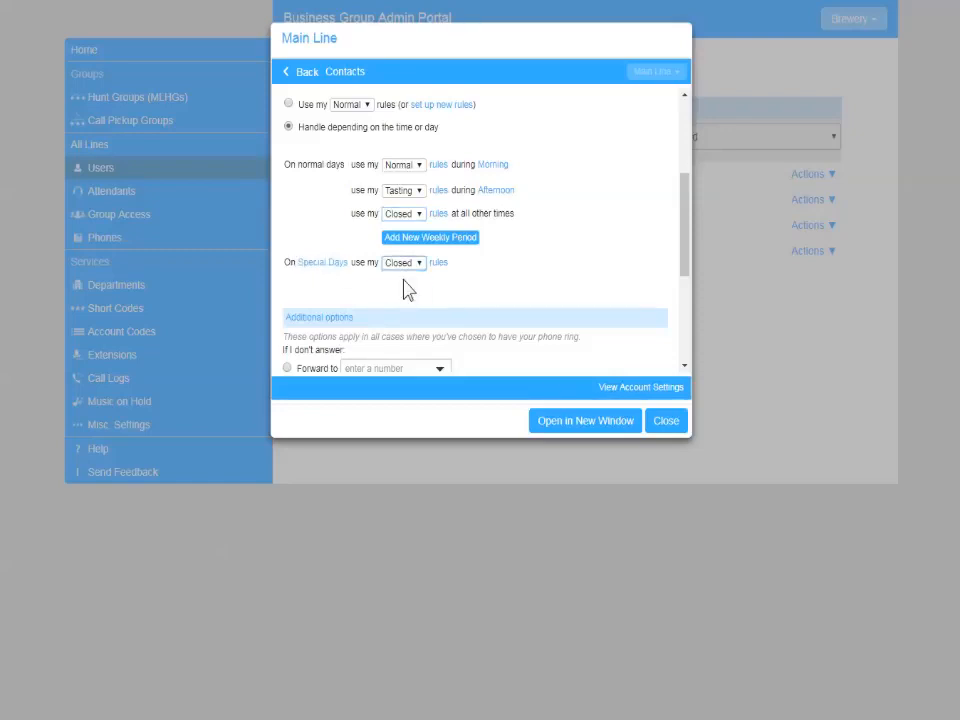
{"action": "mouse_move", "coordinate": [597, 300]}
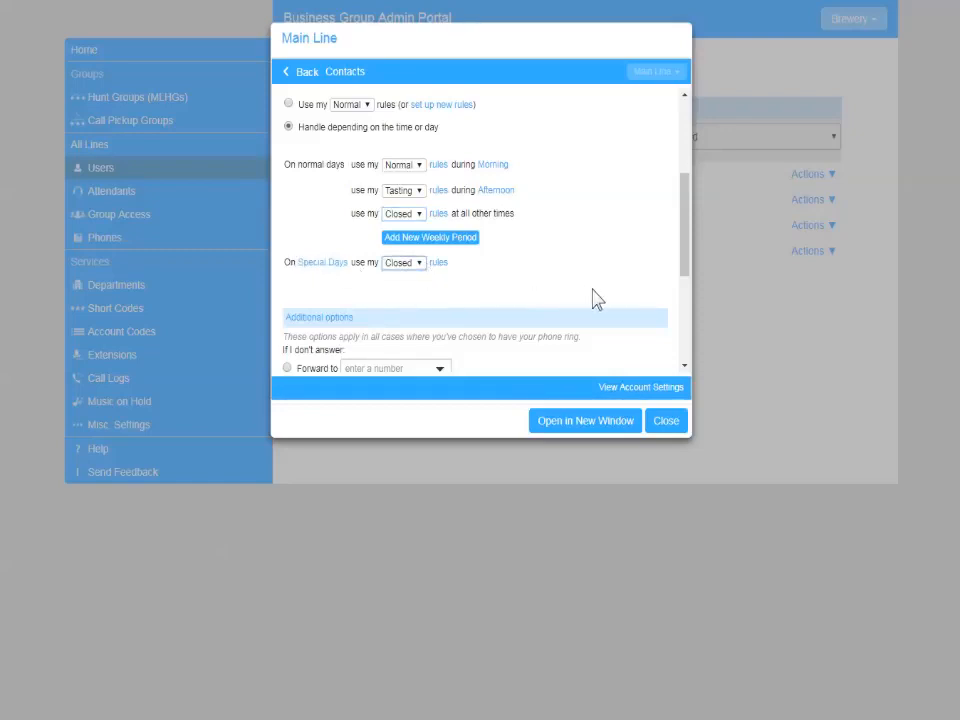